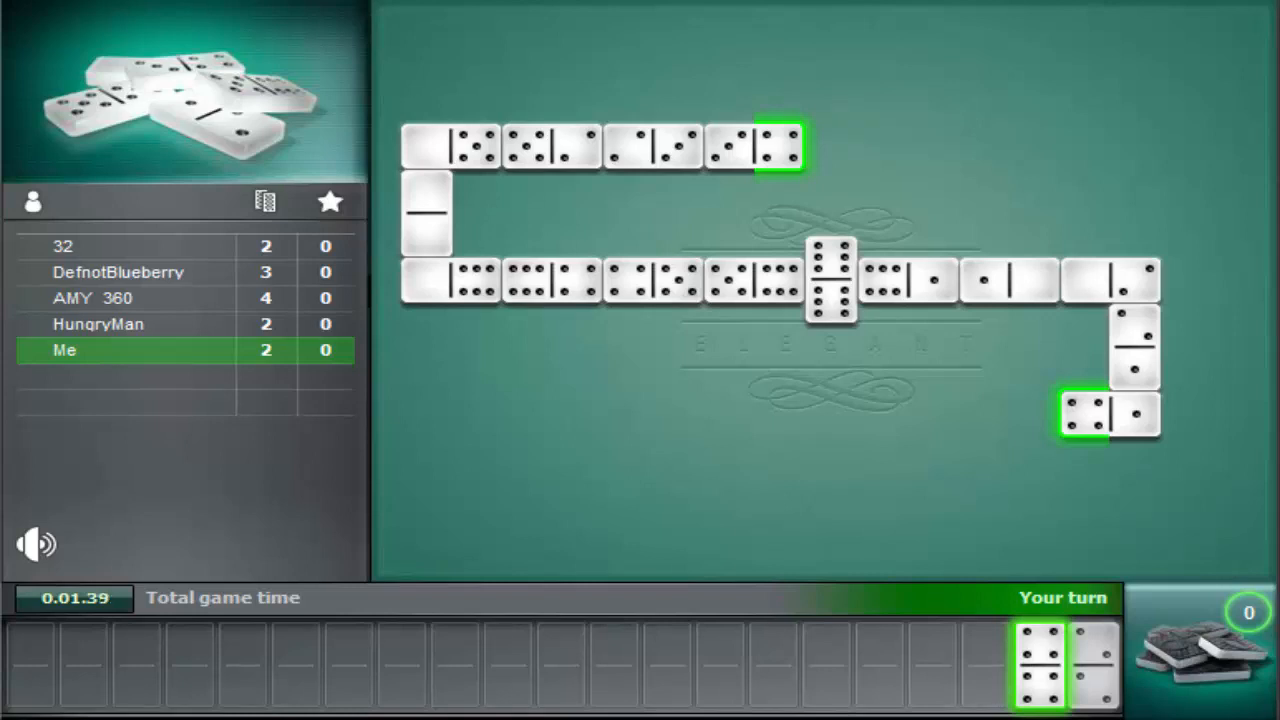
Play the last matching domino onto the line to go out for 45 points.
click(1039, 662)
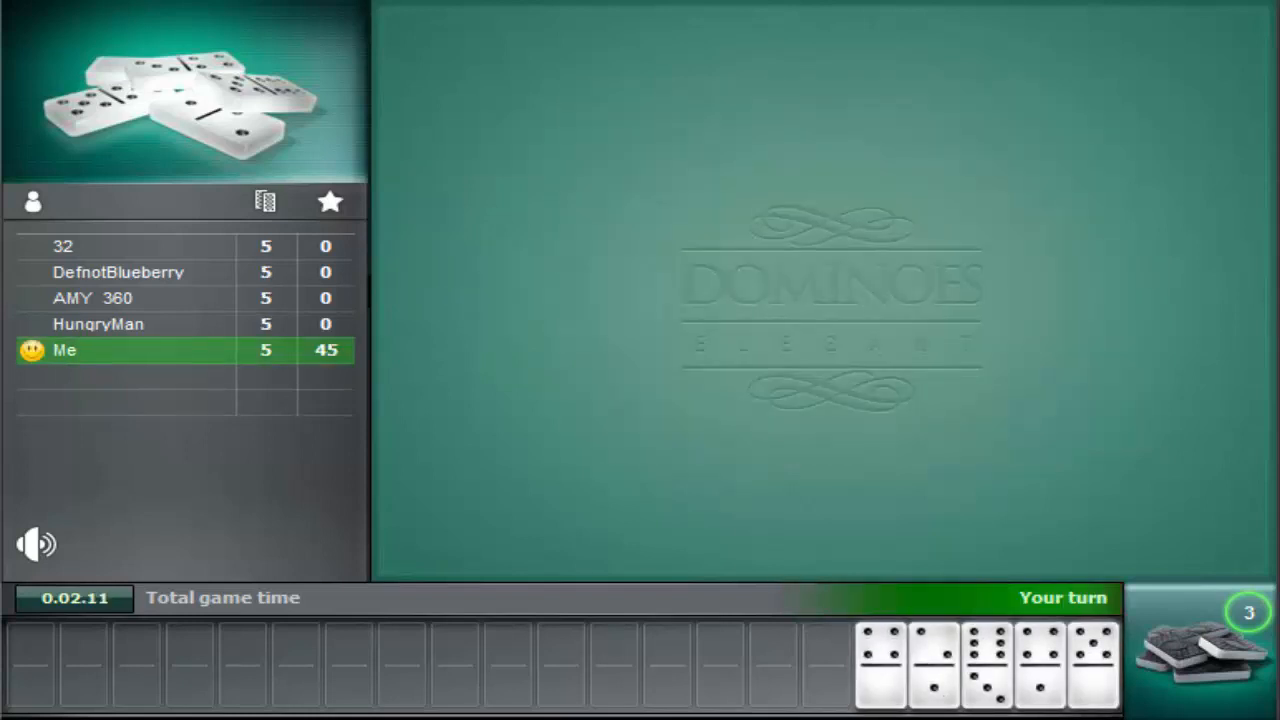
mouse_move(1072, 477)
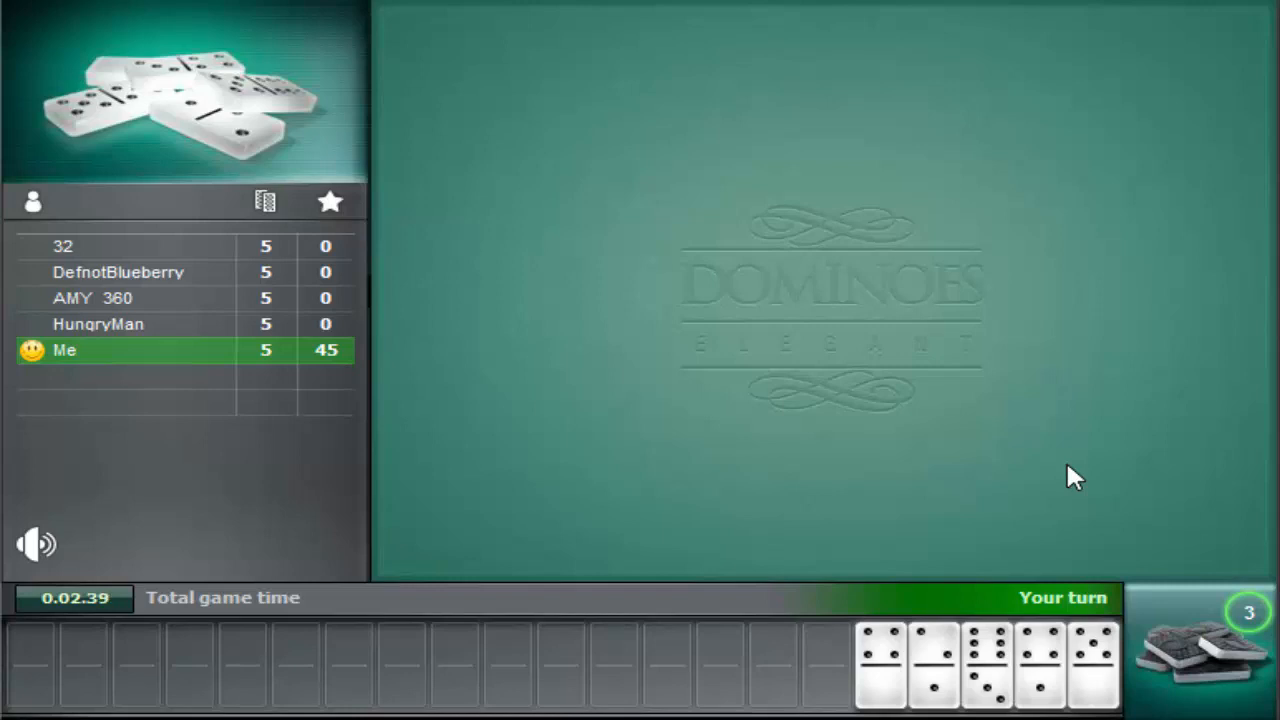
mouse_move(875, 685)
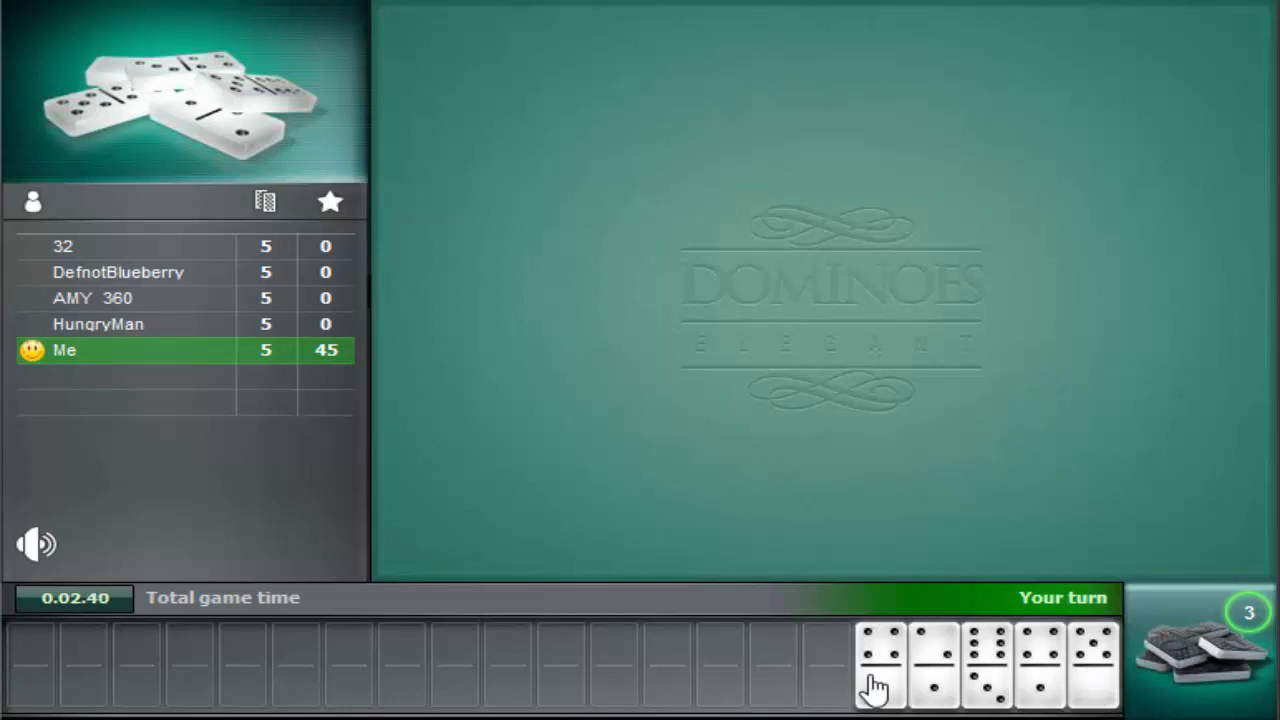
mouse_move(1110, 695)
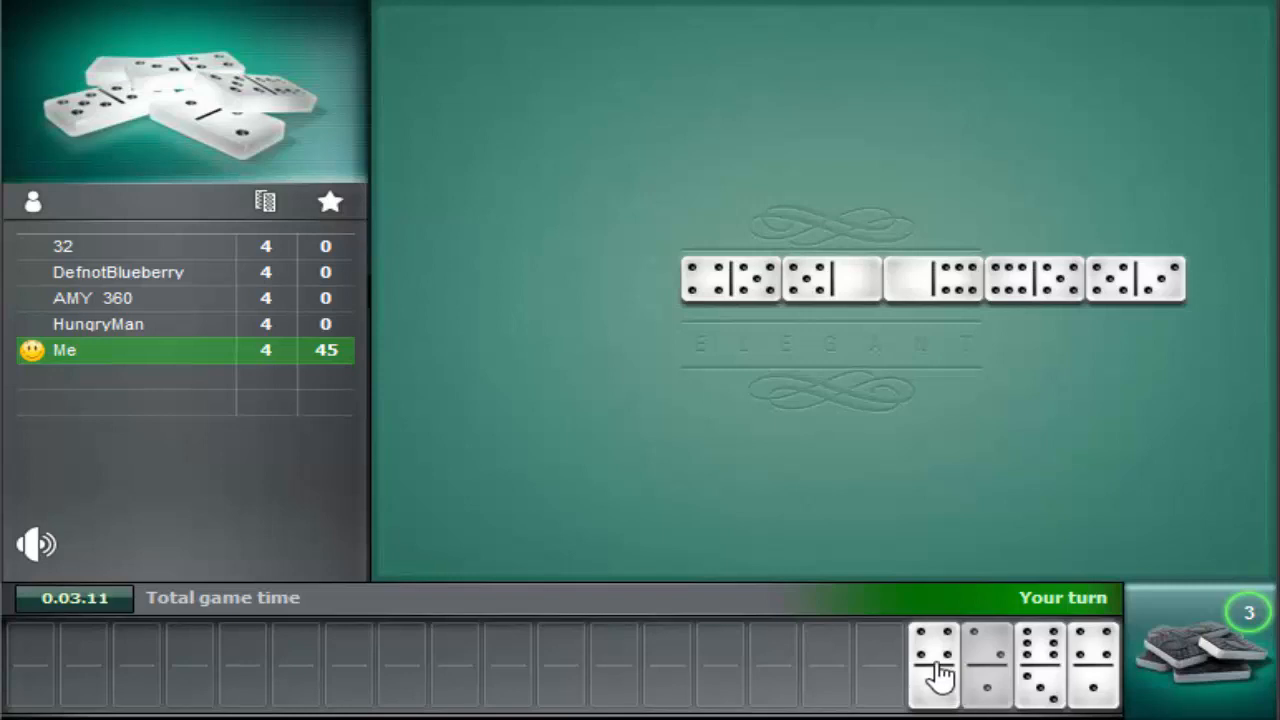
Add a matching domino from hand to the second round's line.
click(933, 663)
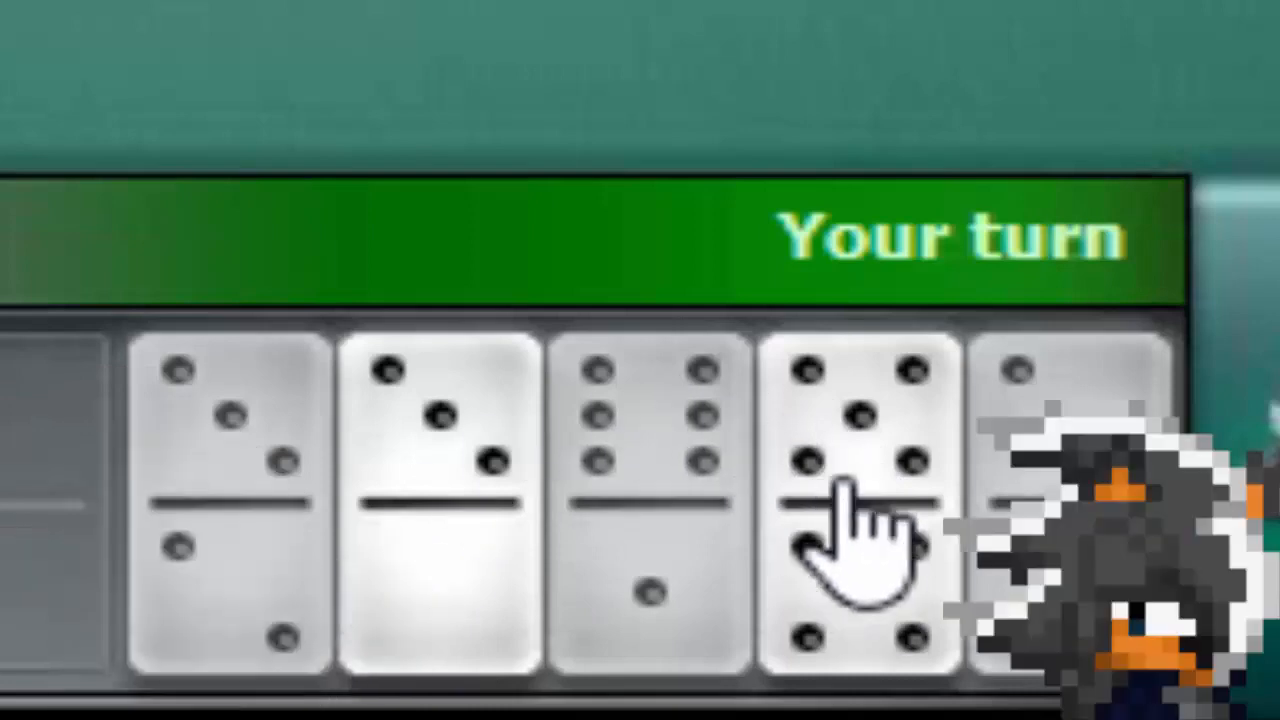
mouse_move(480, 630)
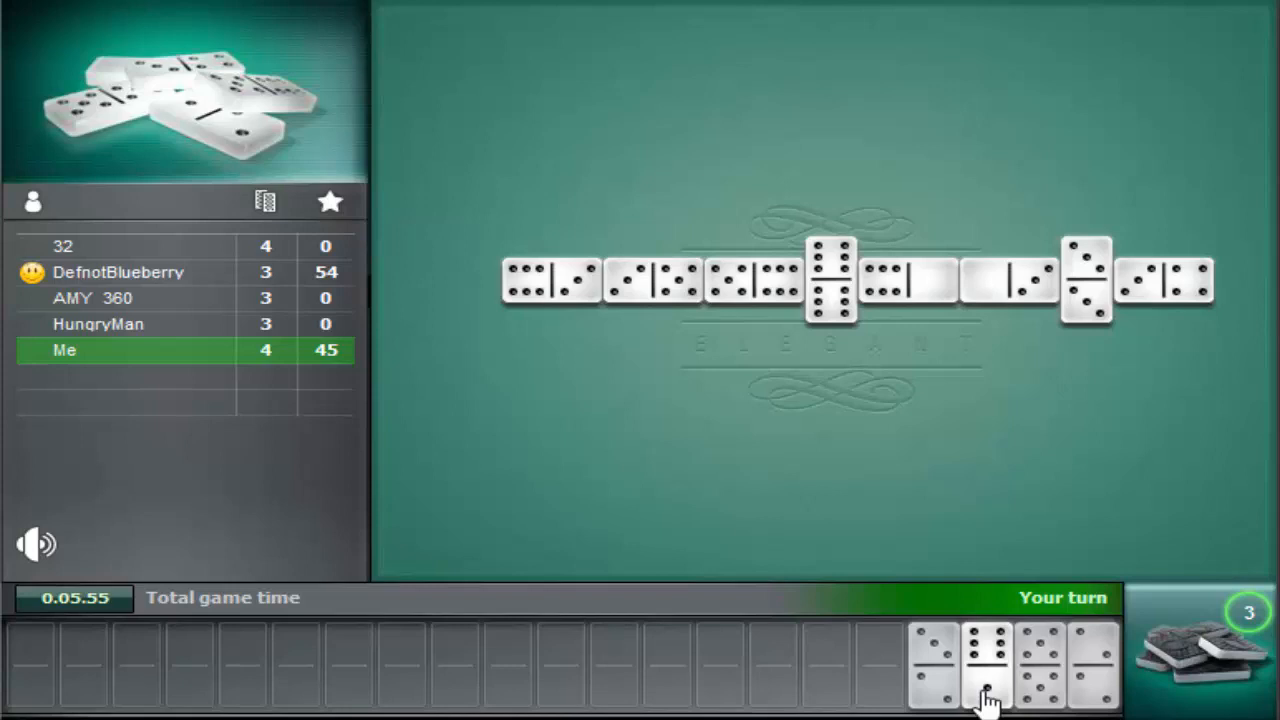
Lay two matching tiles from hand on the line's open ends.
click(988, 665)
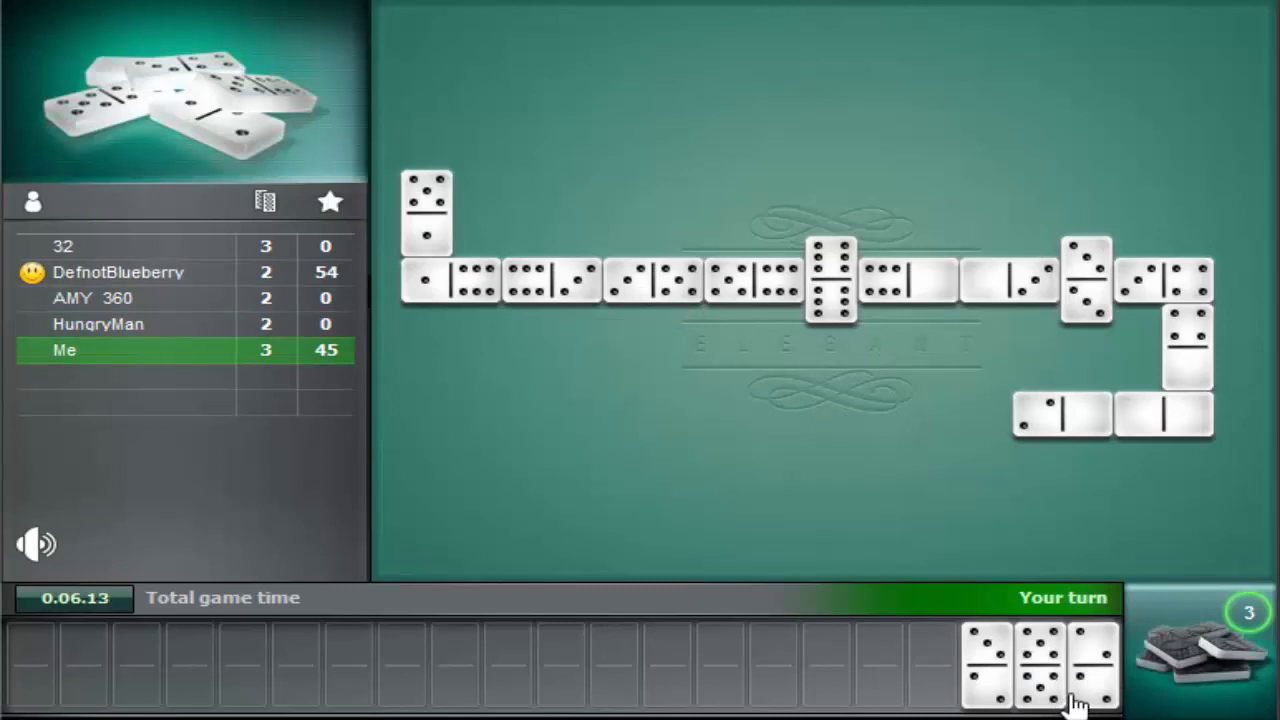
mouse_move(1085, 685)
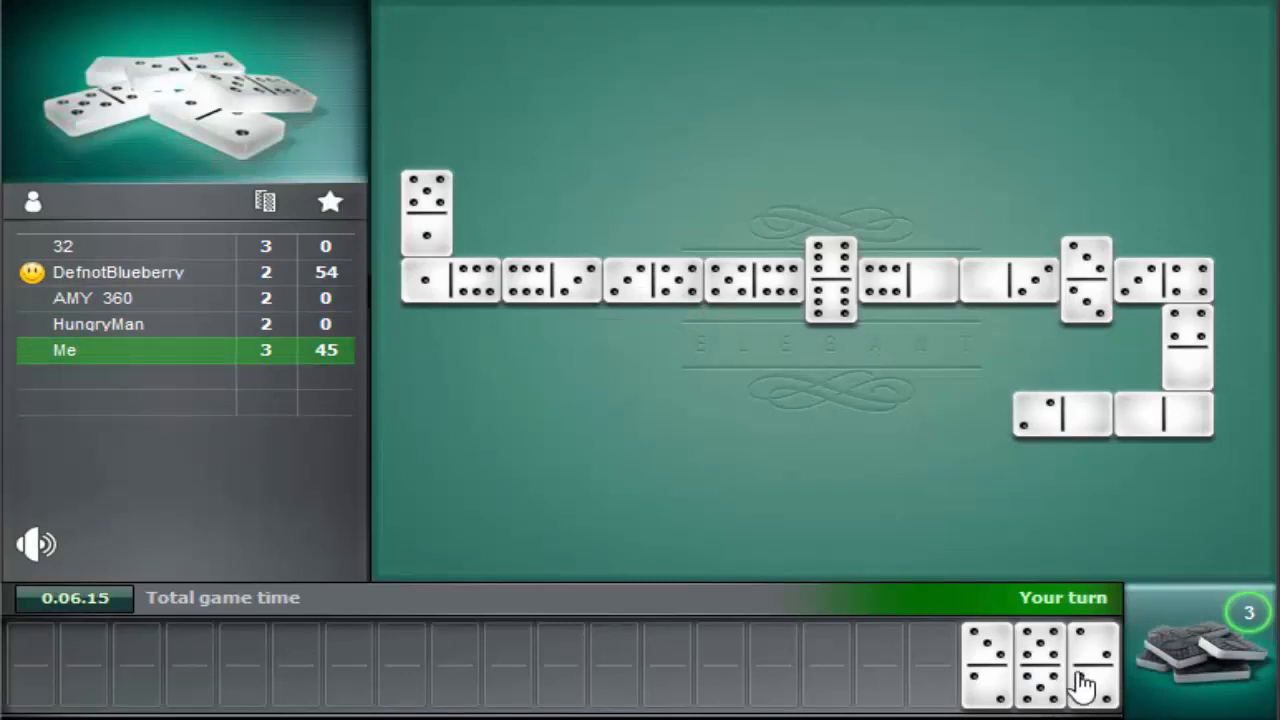
click(1090, 665)
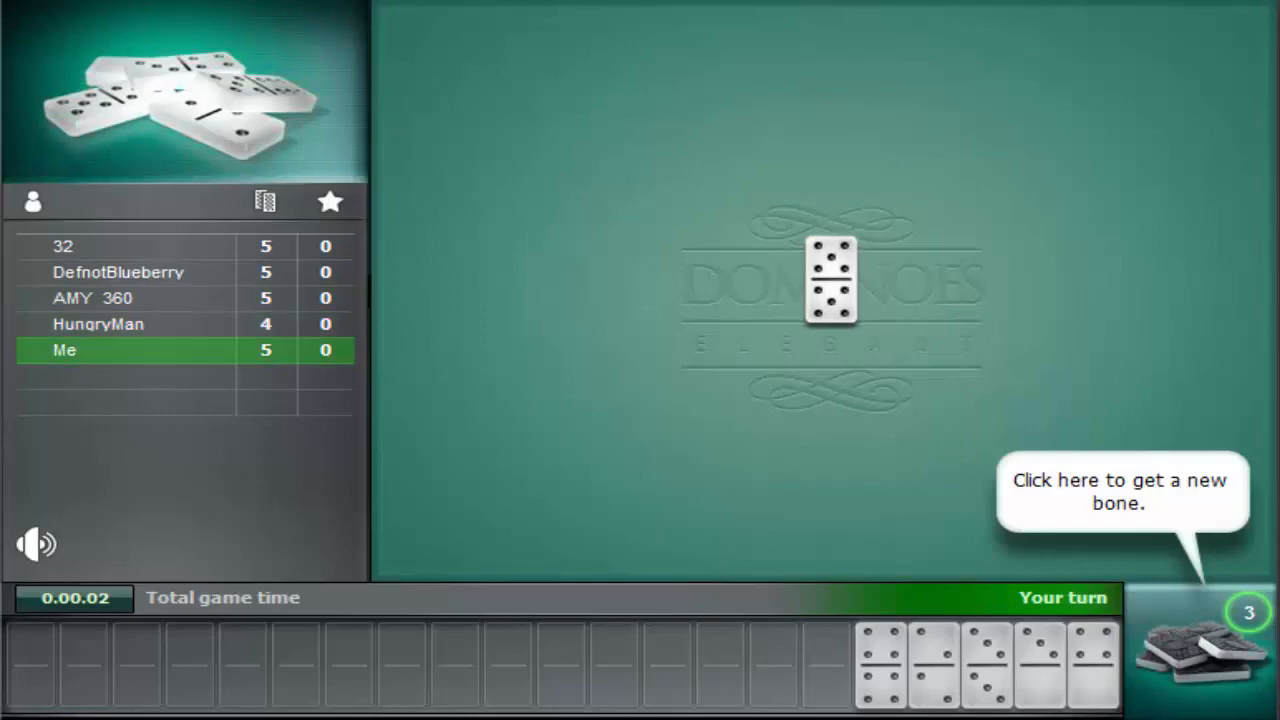
Draw the remaining bones since nothing fits, then play a matching bone onto the line.
click(1197, 645)
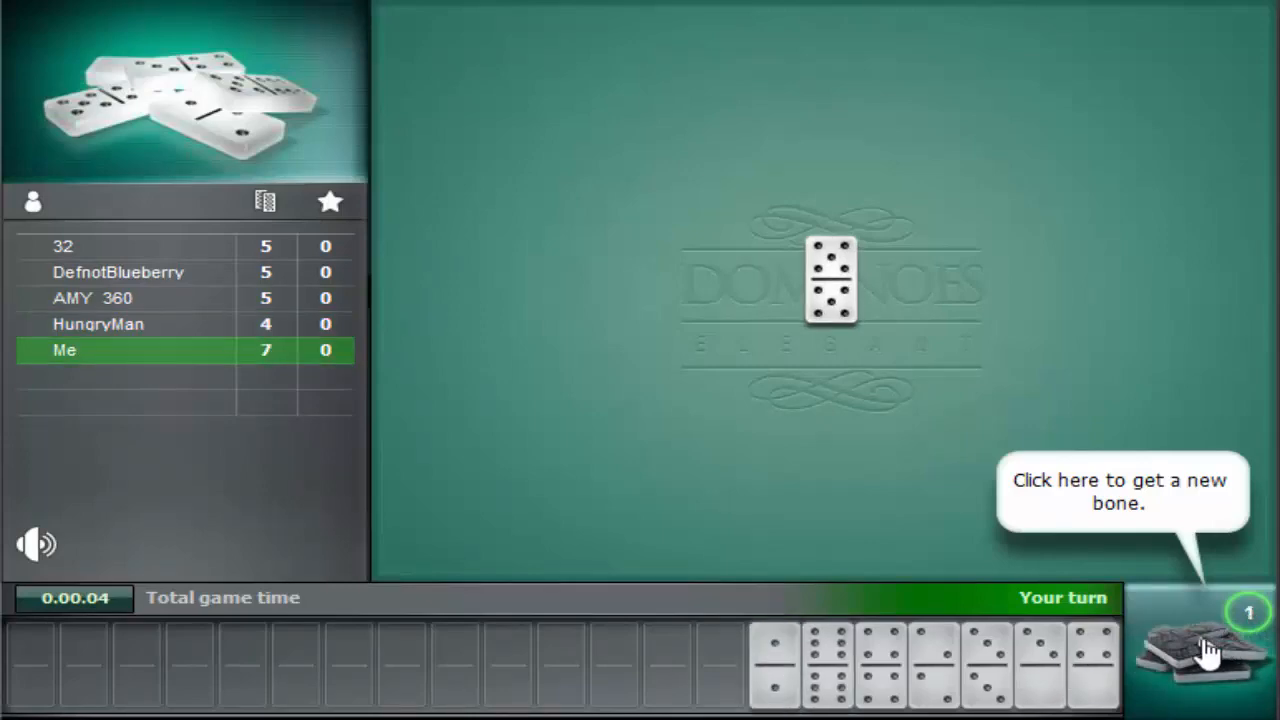
click(1205, 650)
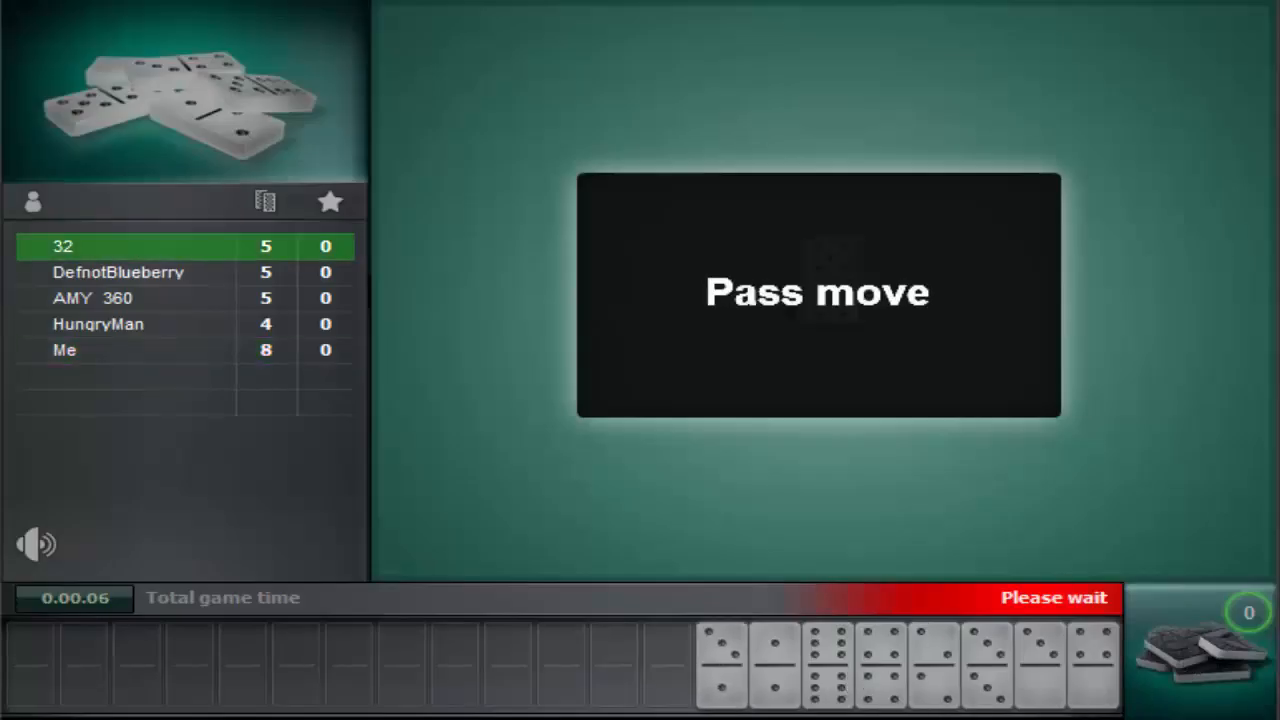
mouse_move(725, 375)
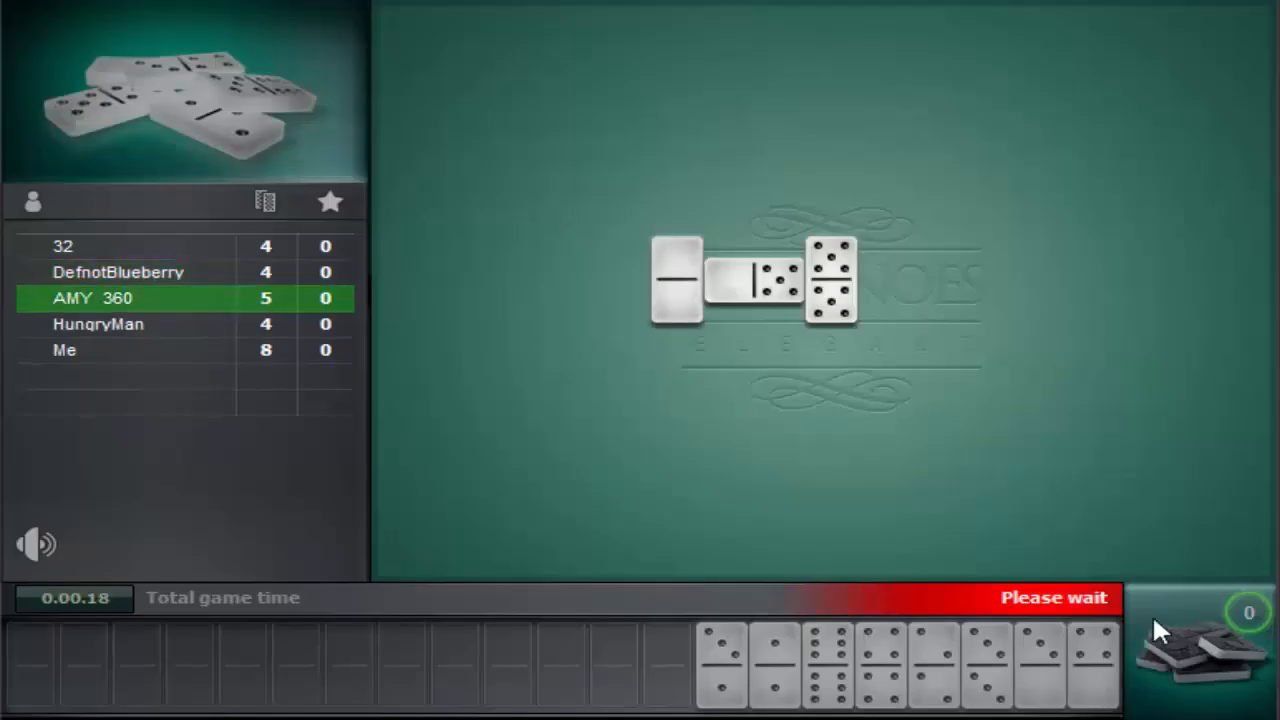
mouse_move(1115, 685)
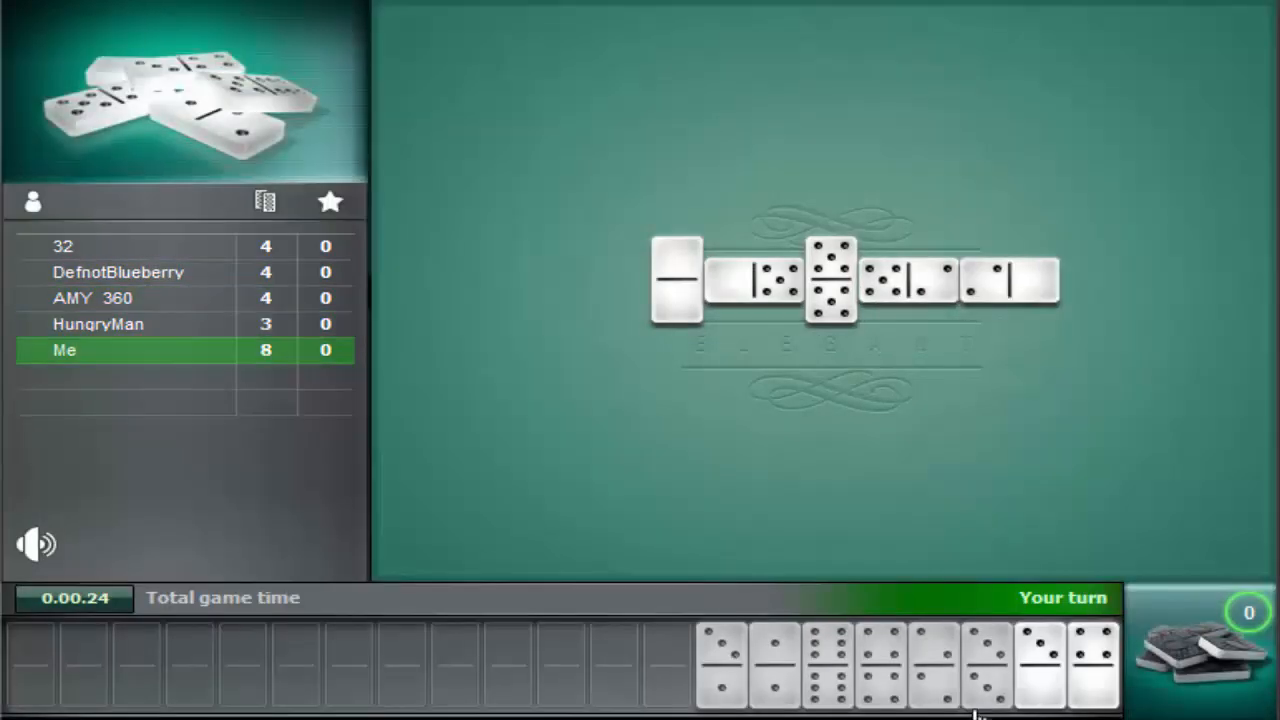
click(1040, 663)
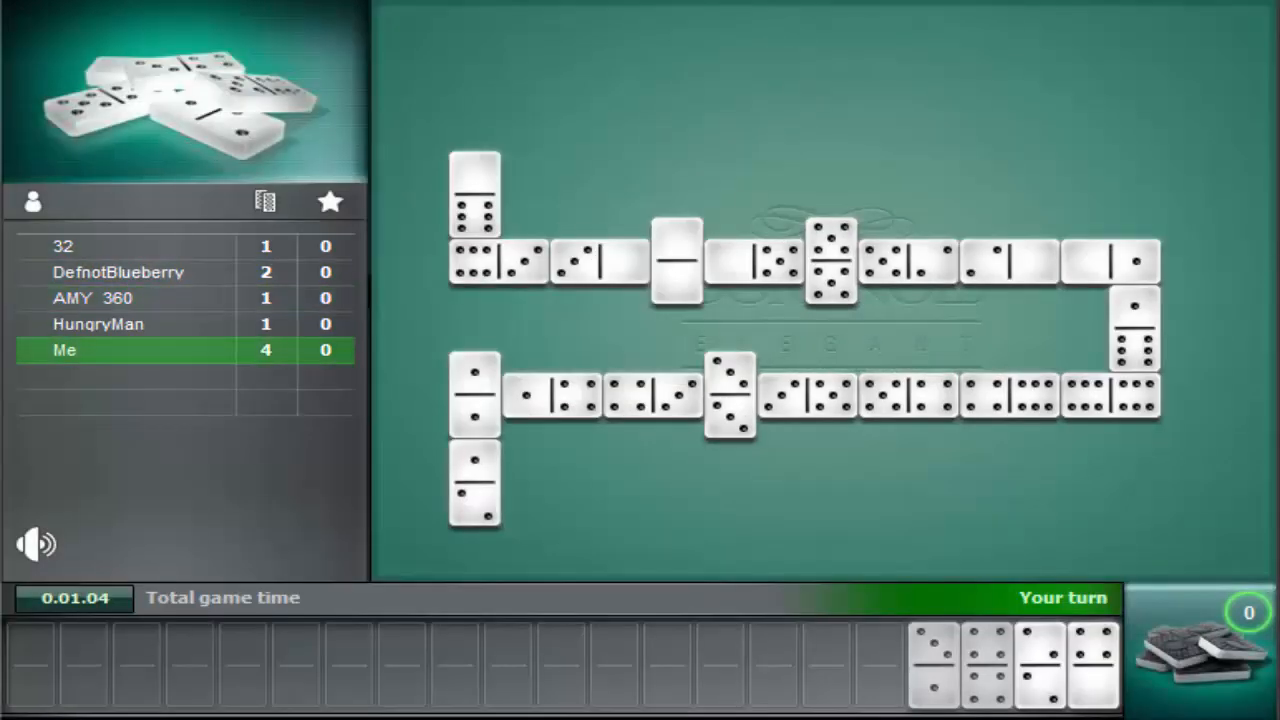
click(1040, 665)
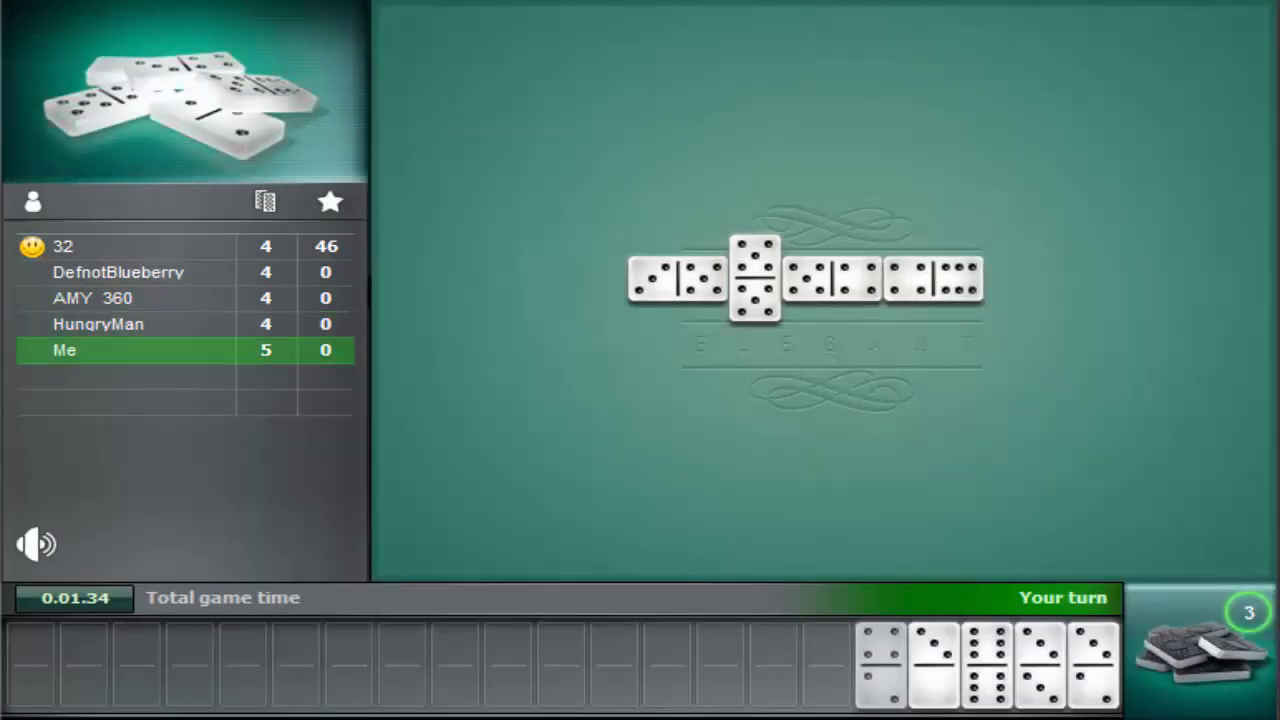
mouse_move(1000, 665)
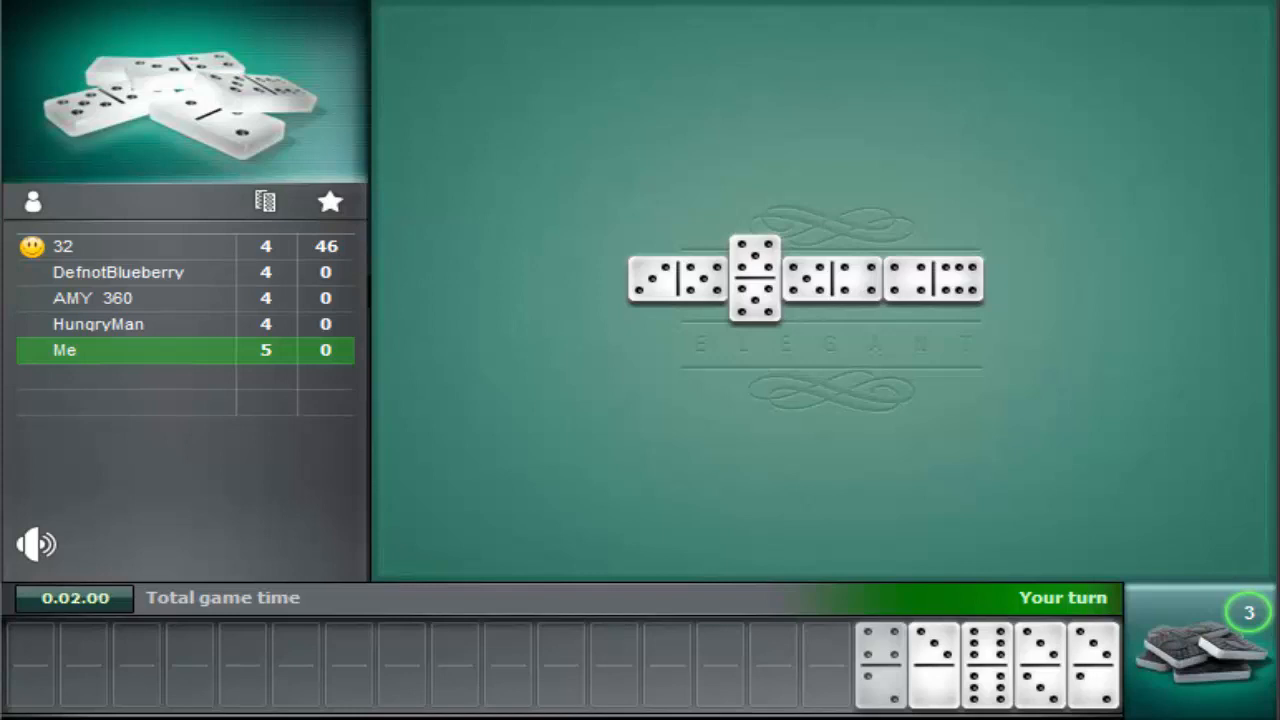
mouse_move(715, 295)
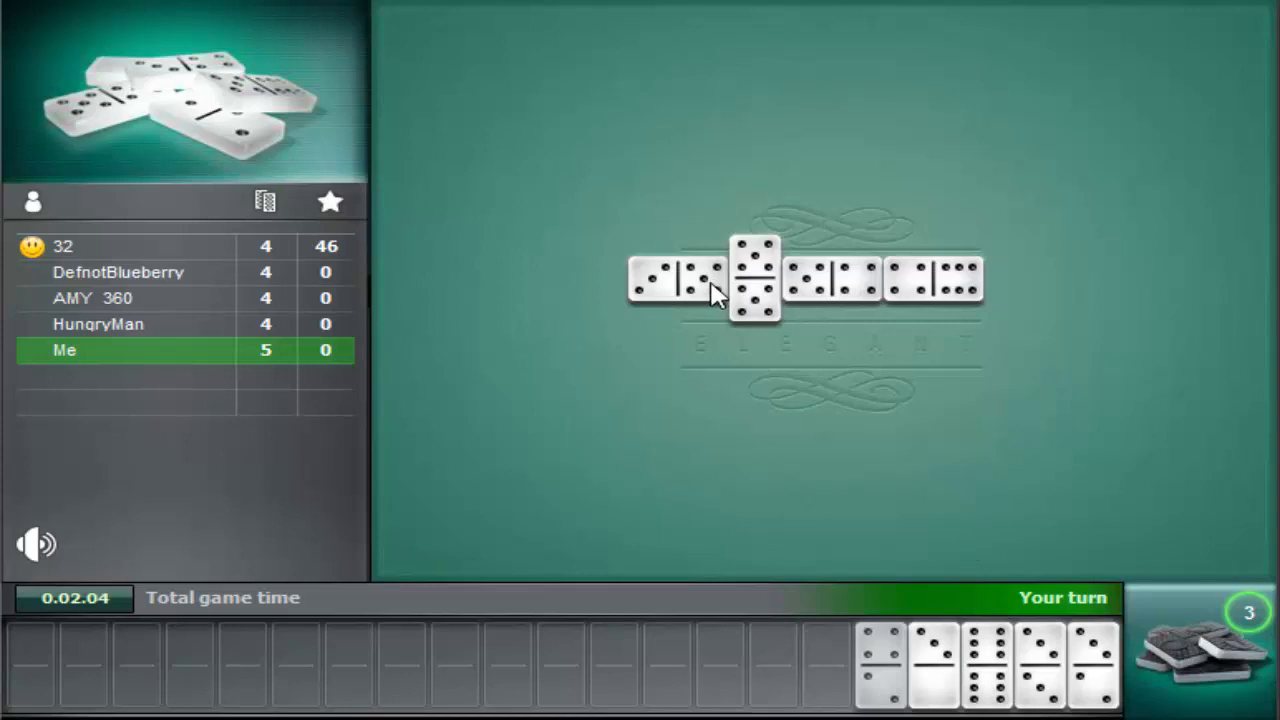
mouse_move(938, 655)
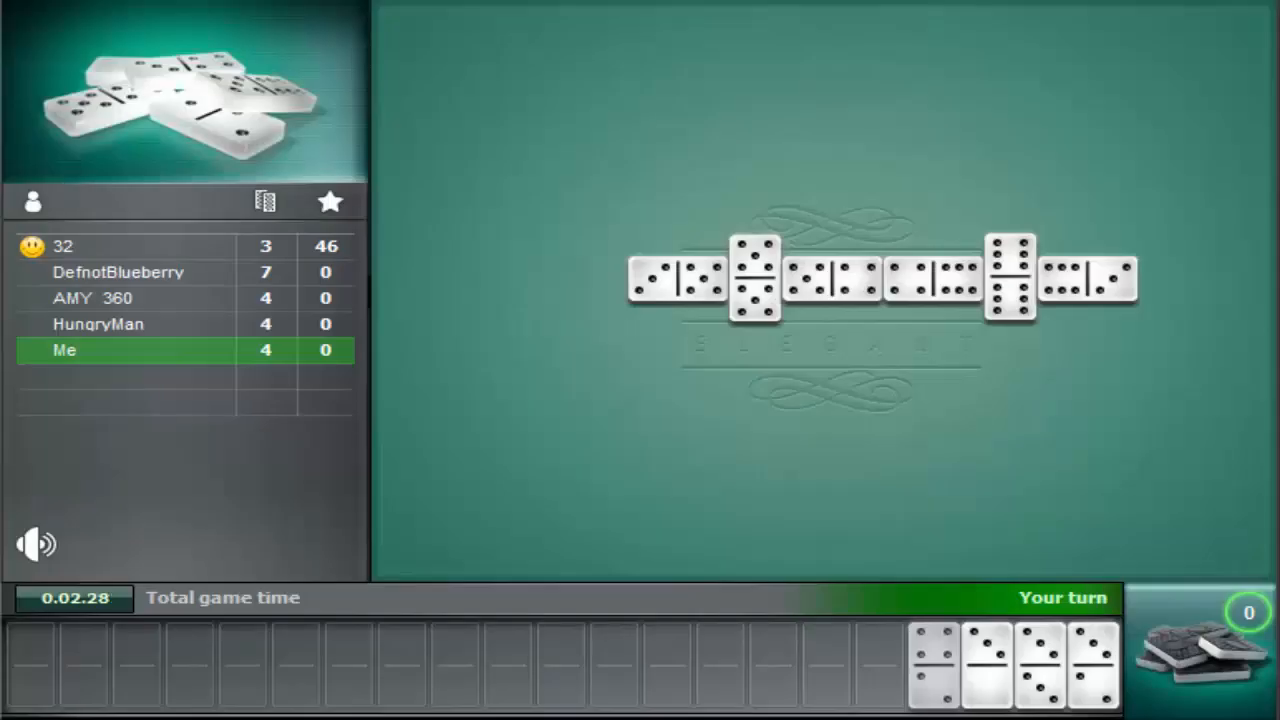
Select a matching bone and place it on a line end, leaving three in hand.
click(985, 665)
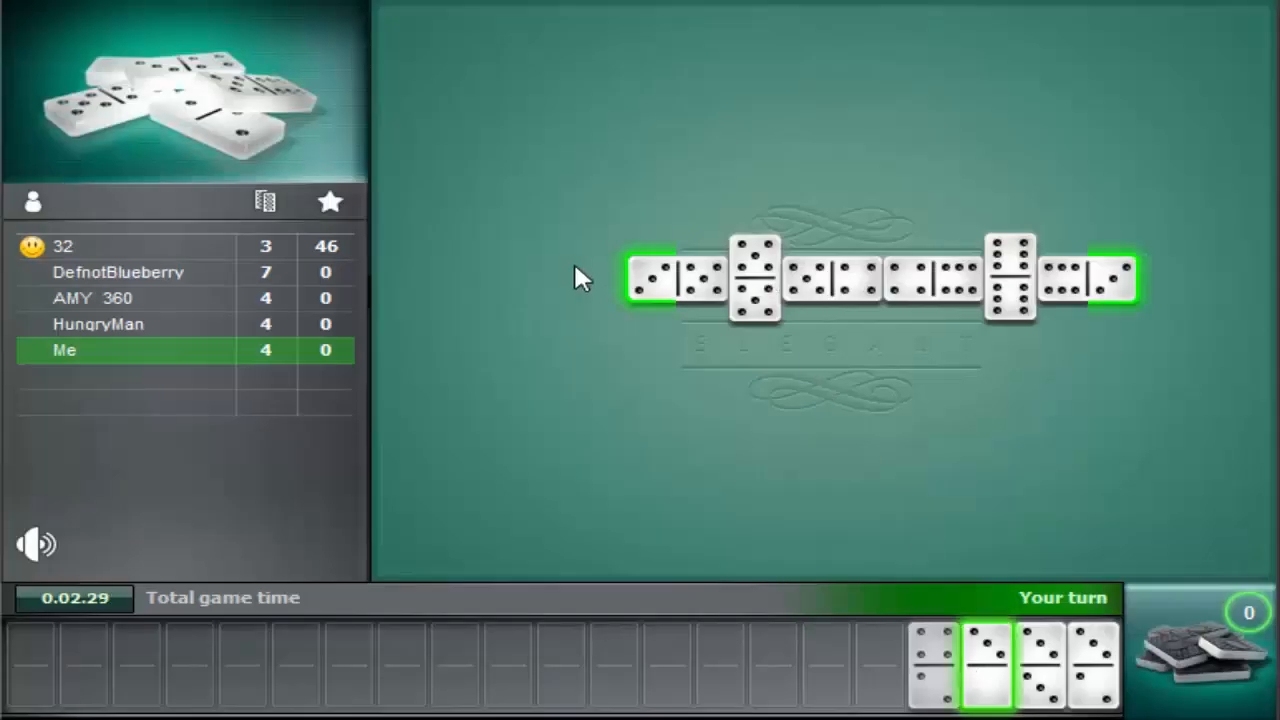
click(985, 665)
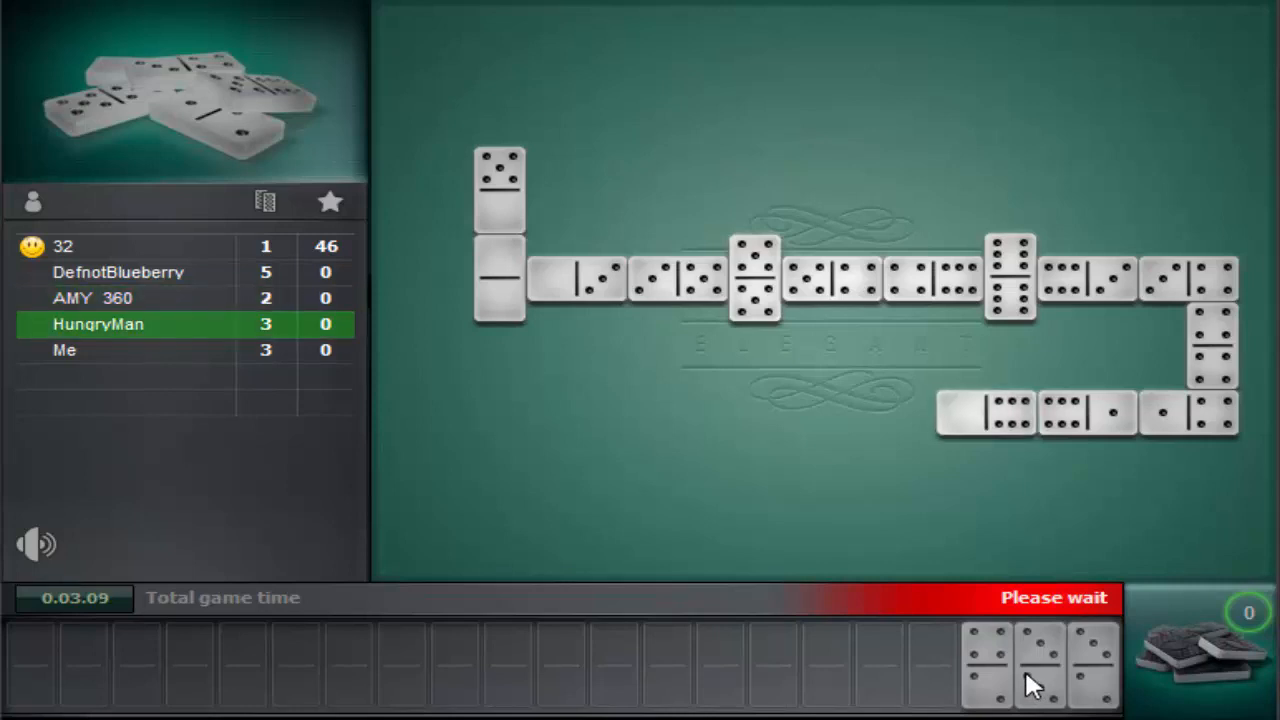
mouse_move(1010, 675)
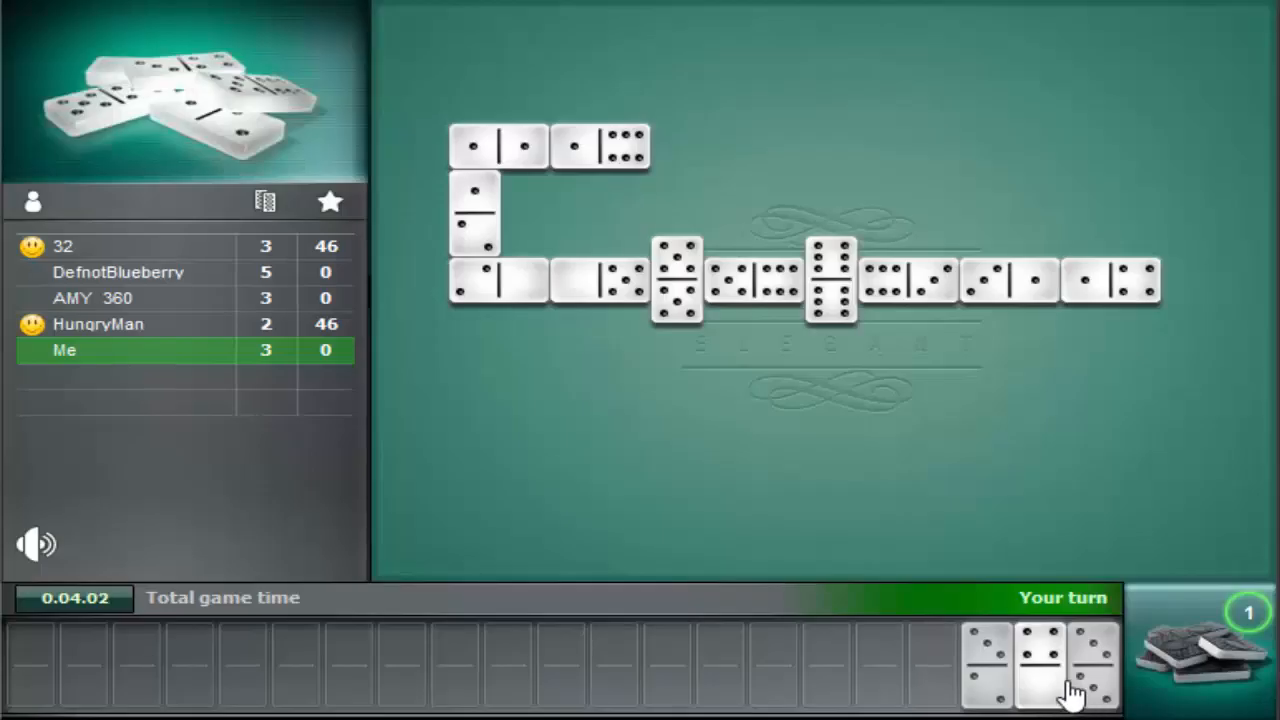
Play one remaining bone before HungryMan goes out for 49 points.
click(1088, 665)
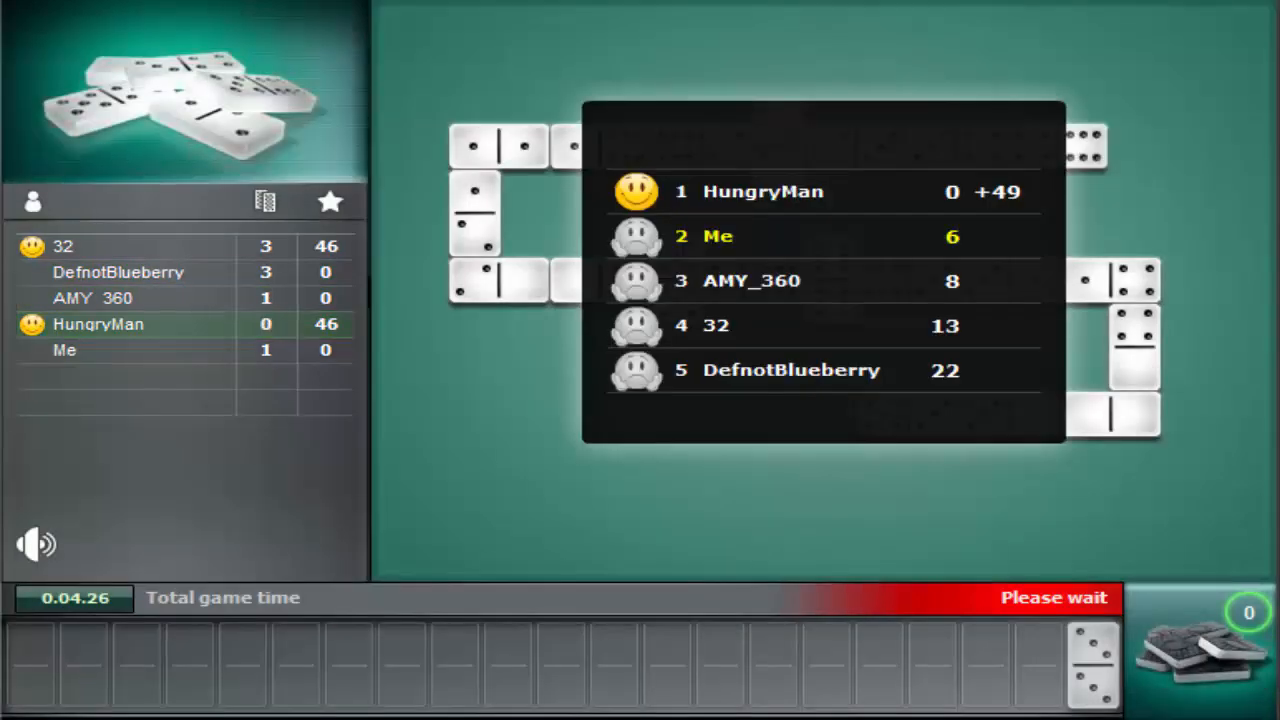
mouse_move(1043, 413)
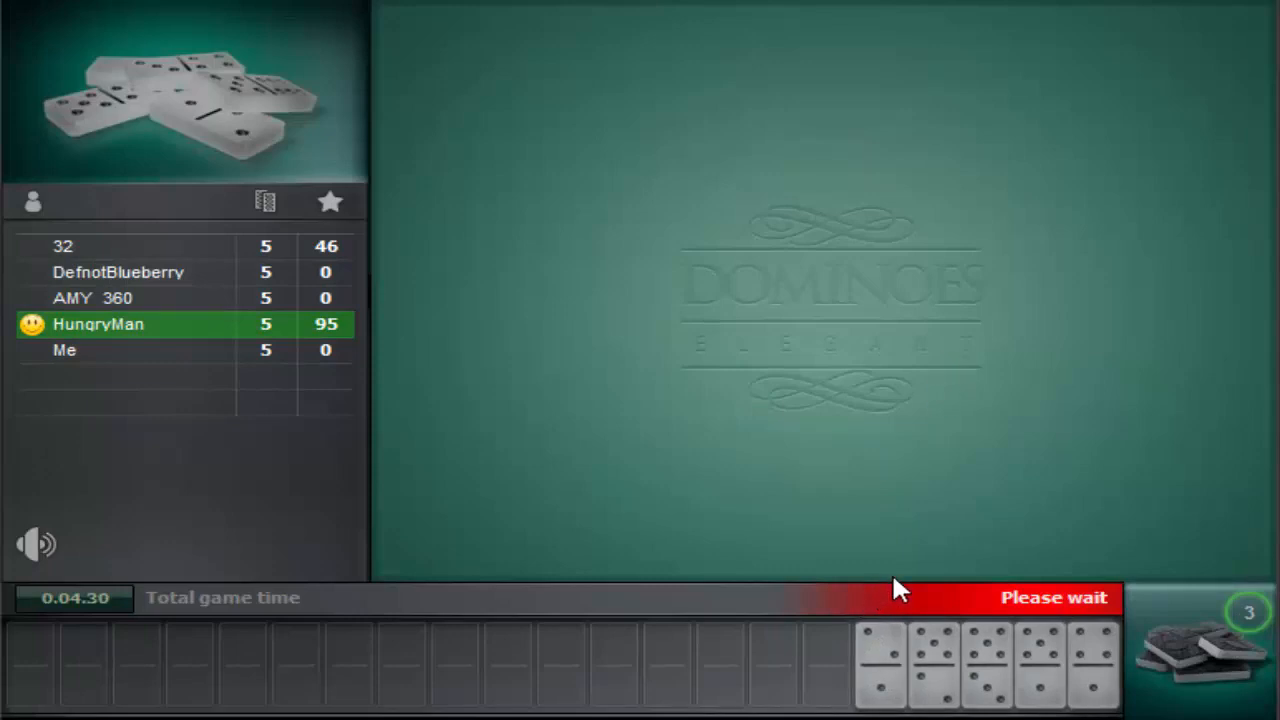
mouse_move(898, 570)
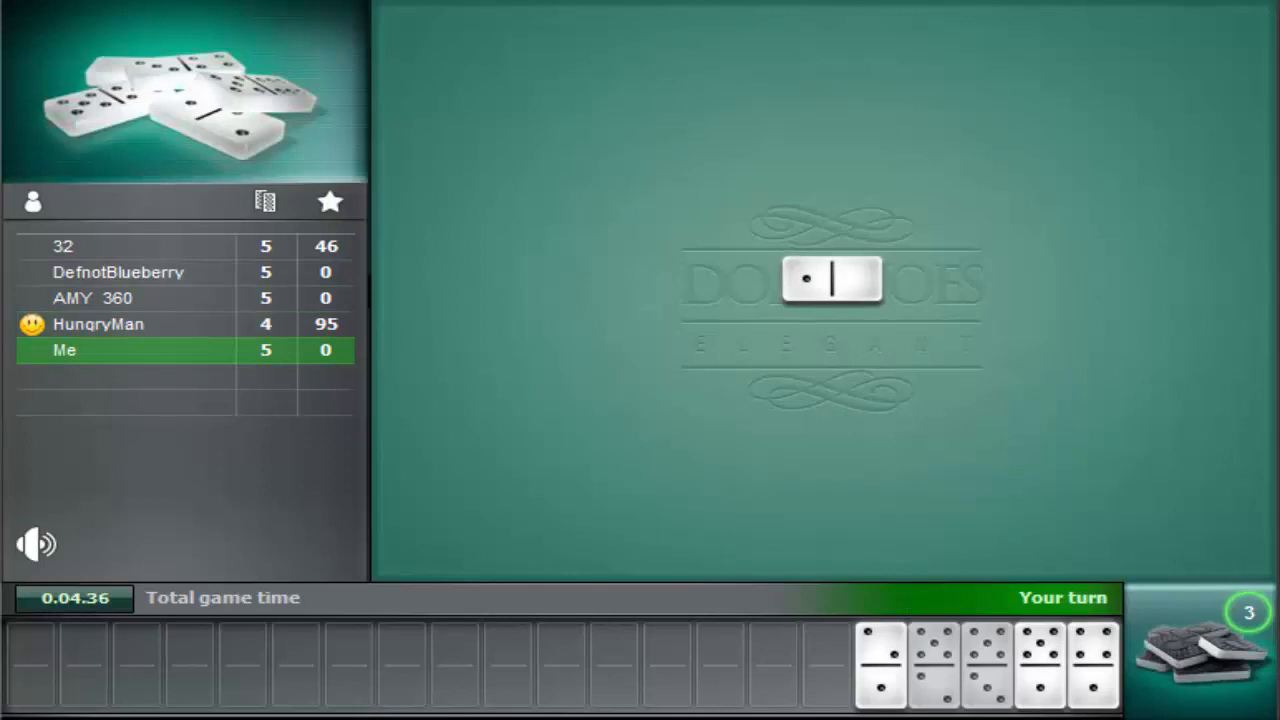
Place several tiles on the open chain ends until HungryMan wins the game with 121.
click(880, 663)
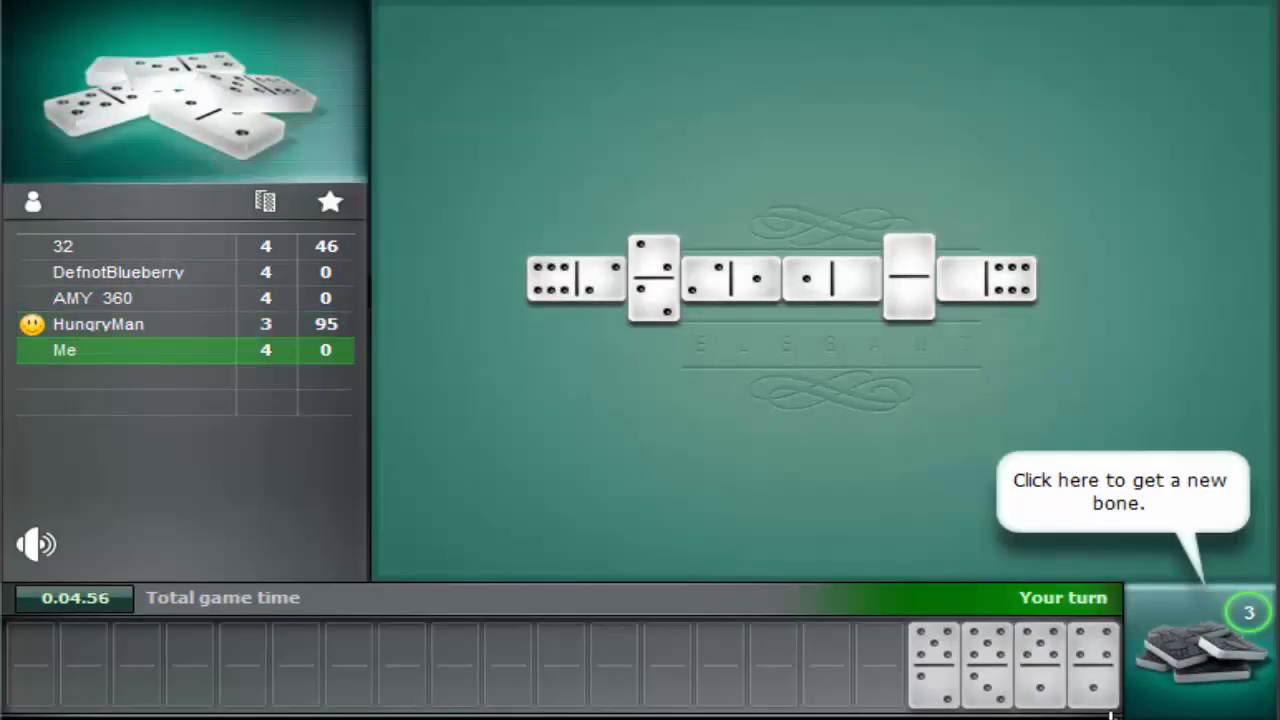
click(1195, 645)
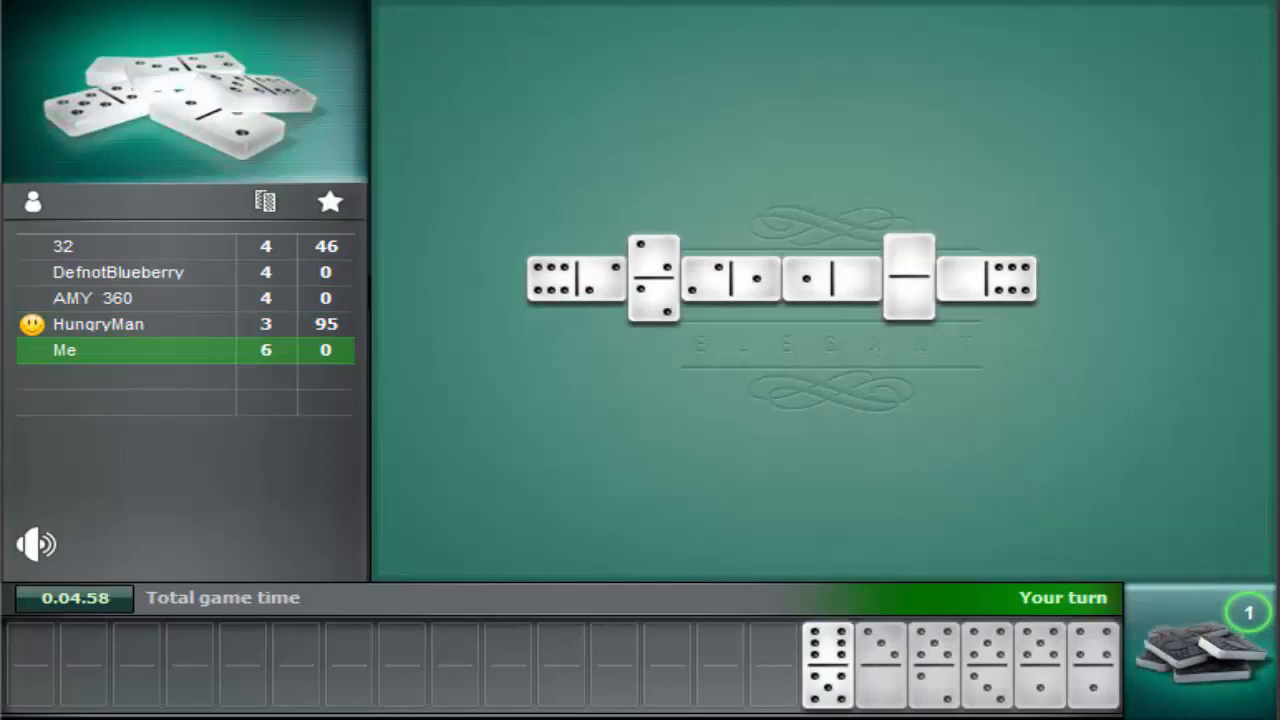
click(827, 663)
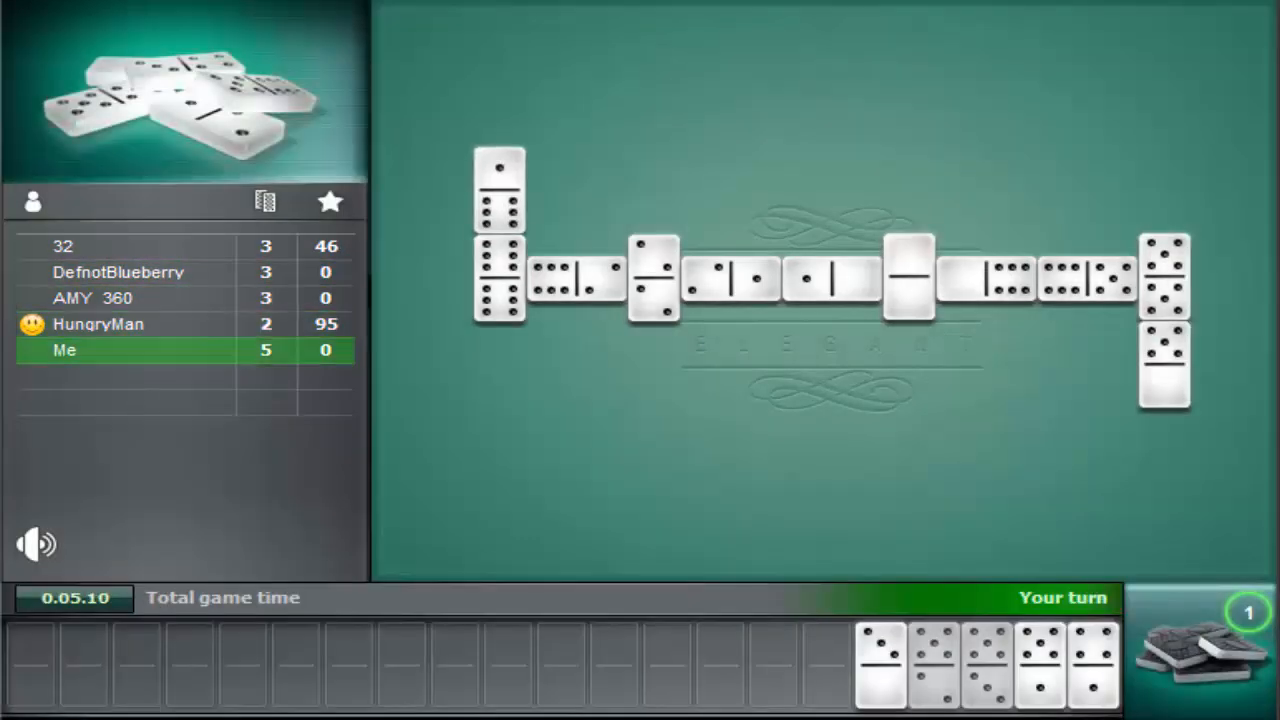
click(878, 662)
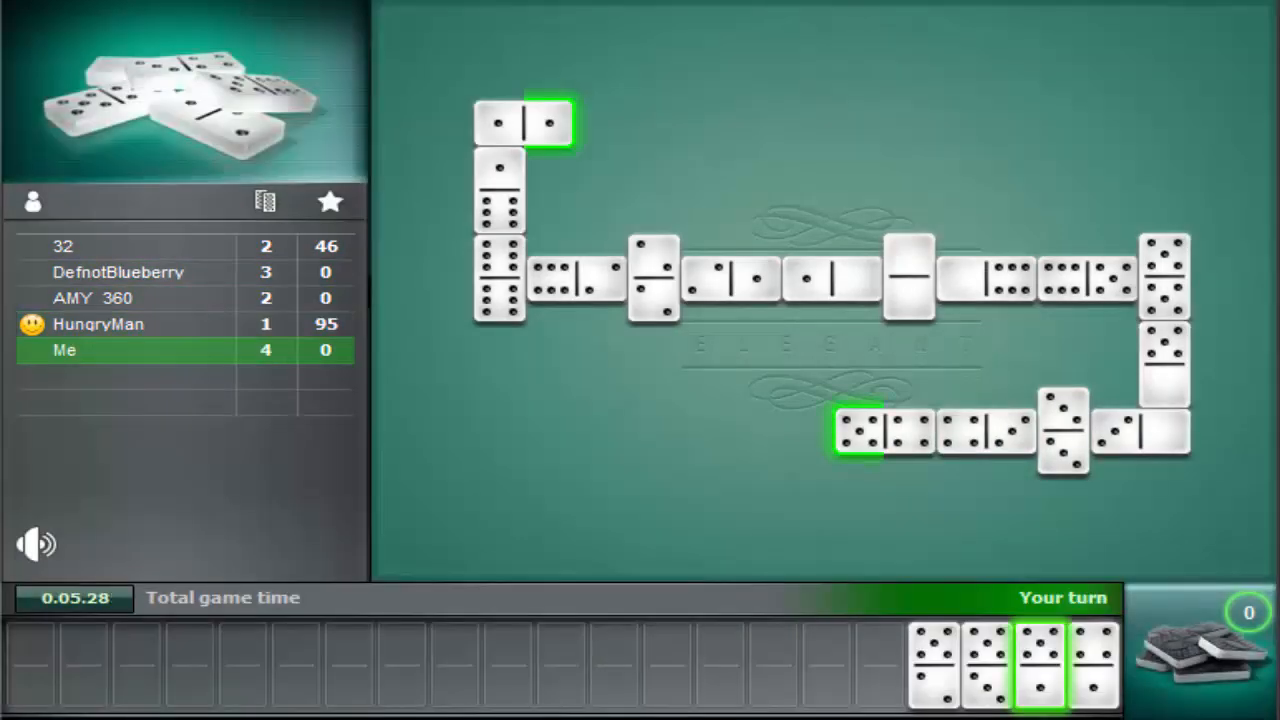
click(1040, 663)
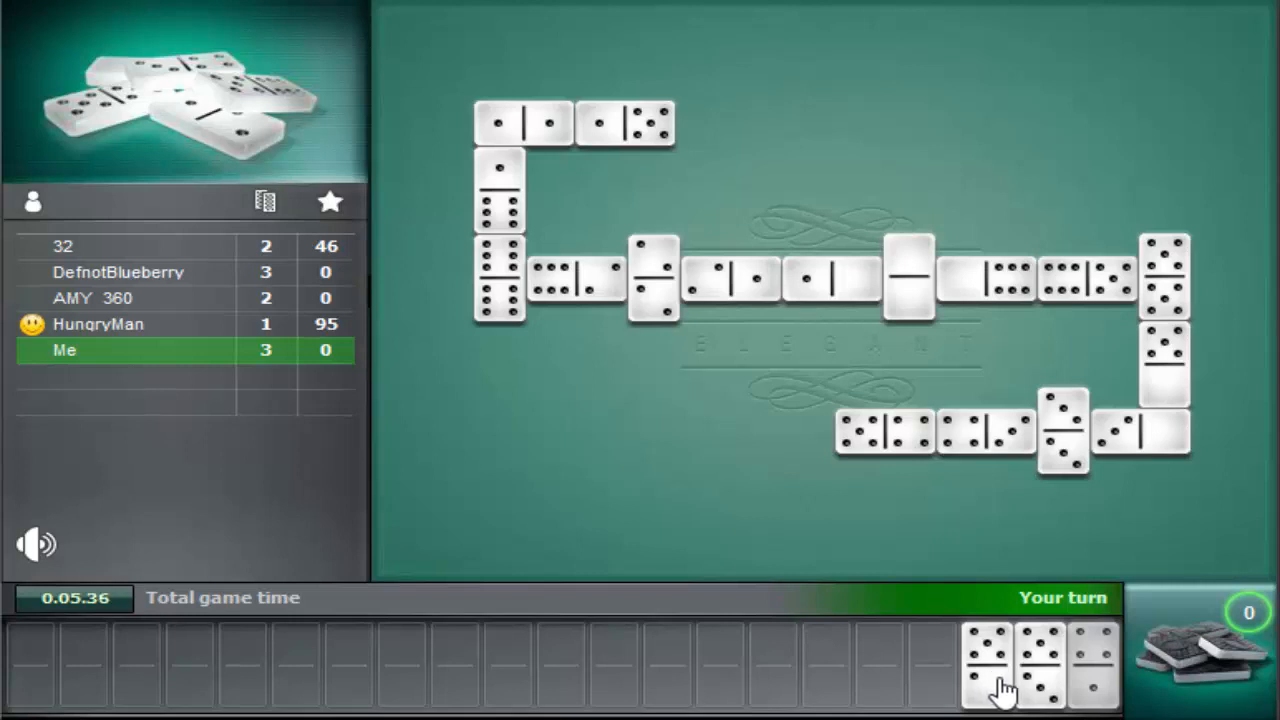
click(986, 662)
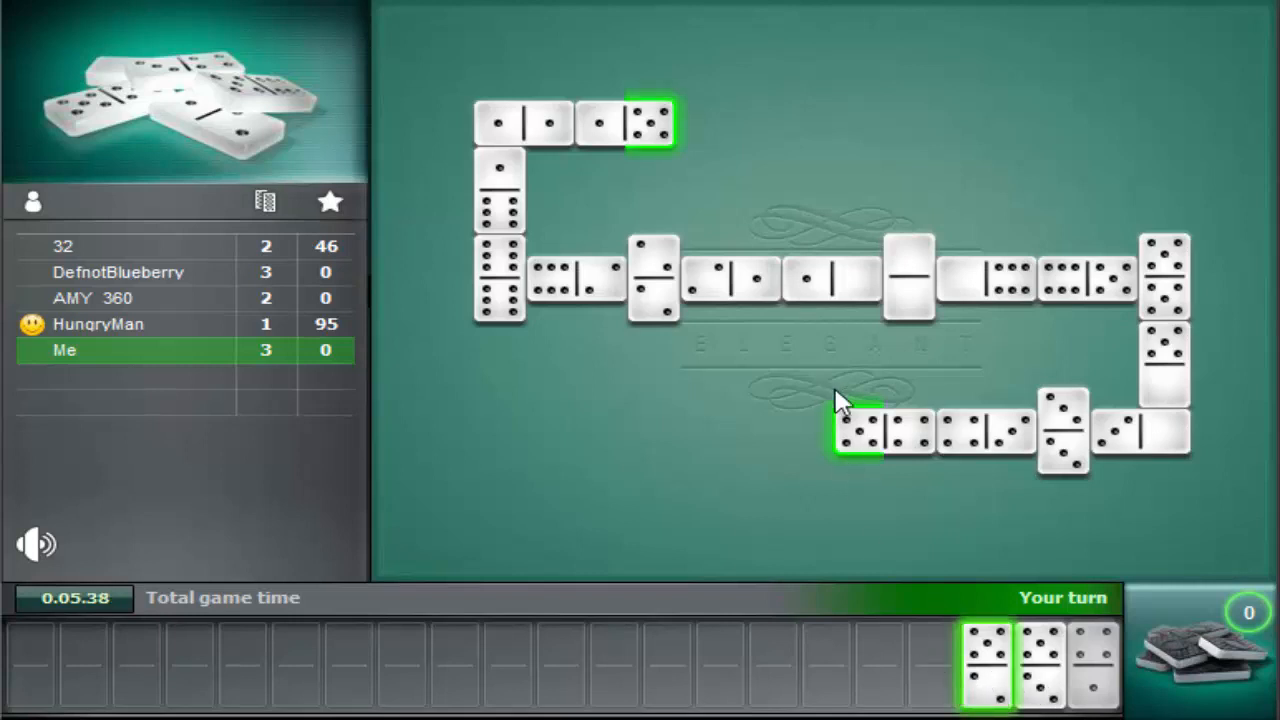
click(986, 663)
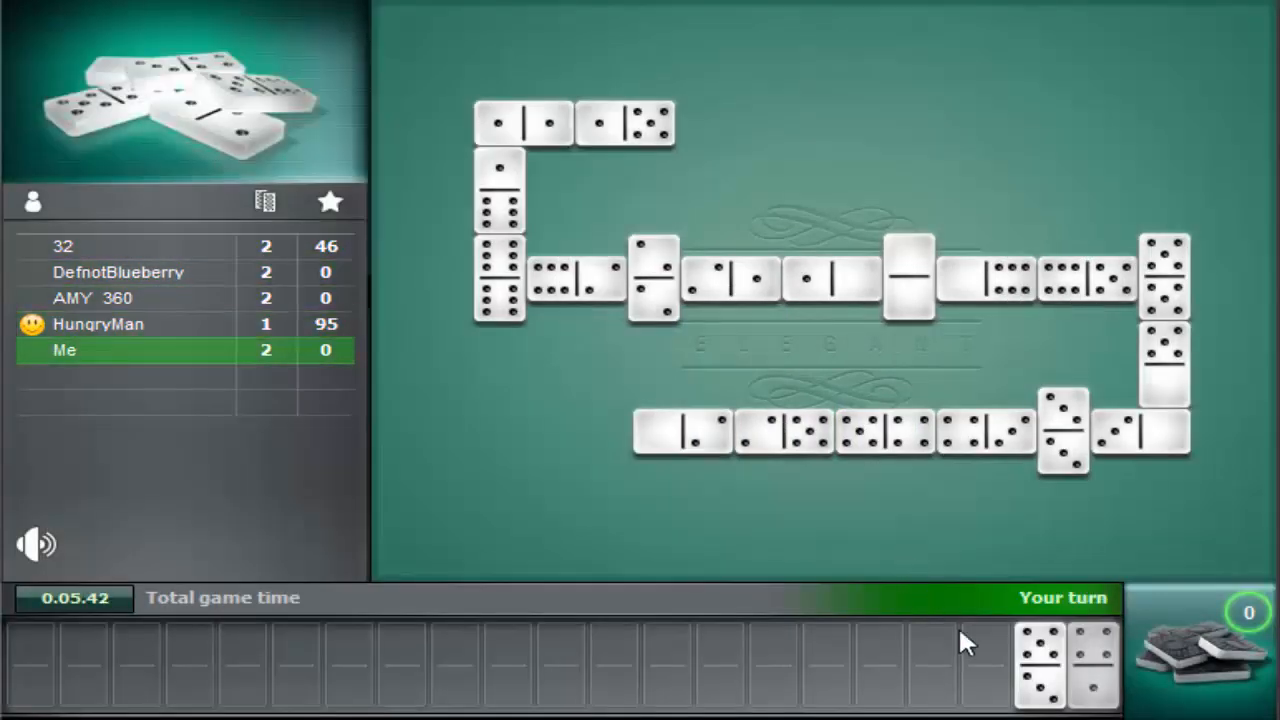
click(1038, 663)
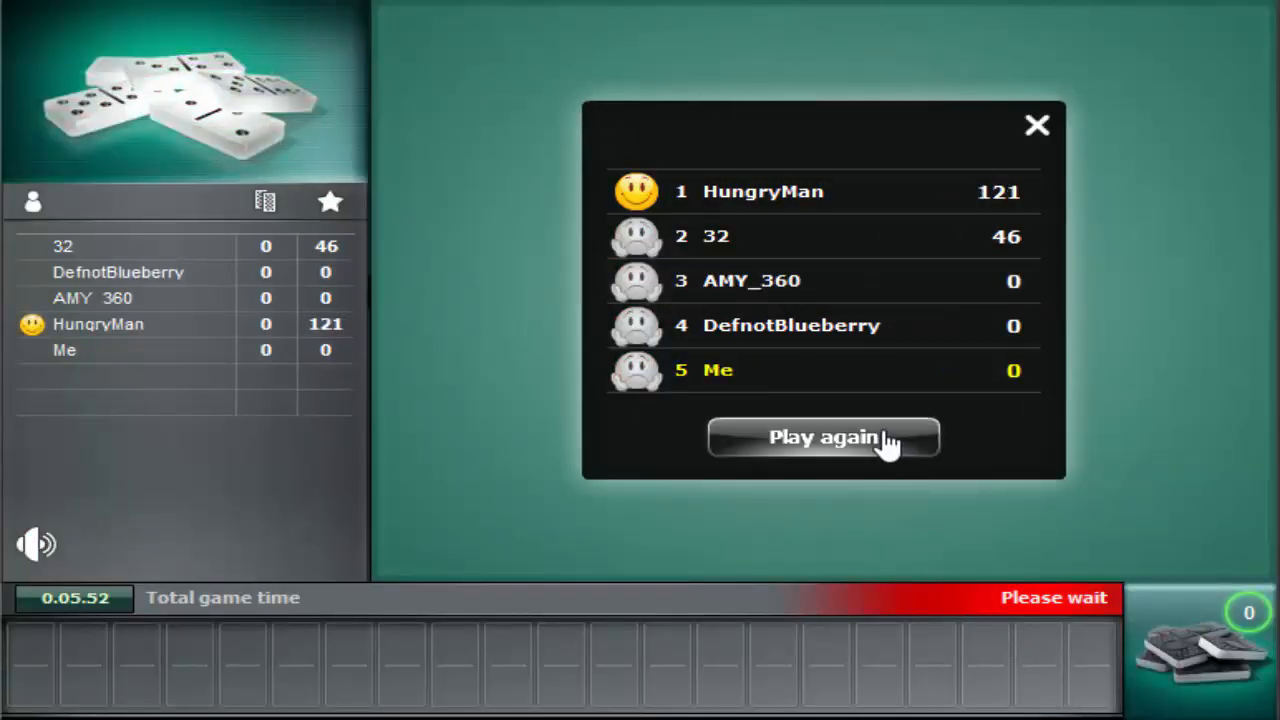
Choose Play again on the results panel to deal a new game.
click(822, 437)
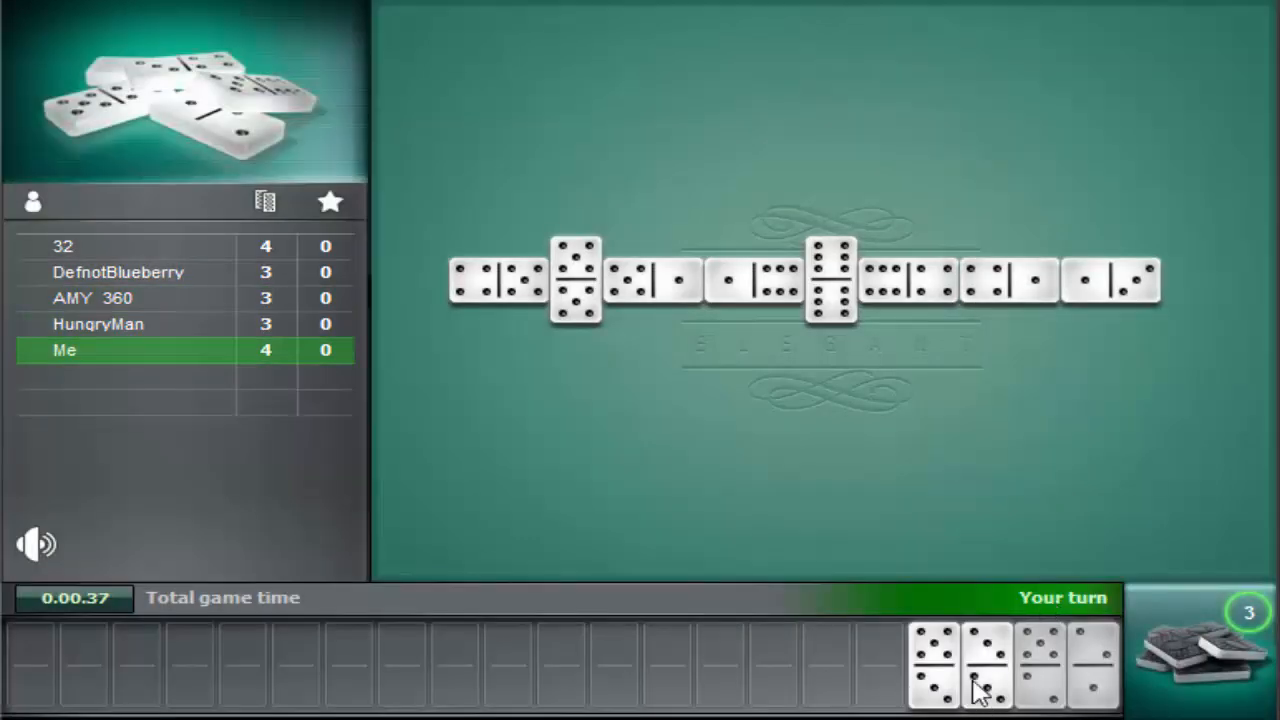
Select a tile from hand to play onto the new chain.
click(987, 665)
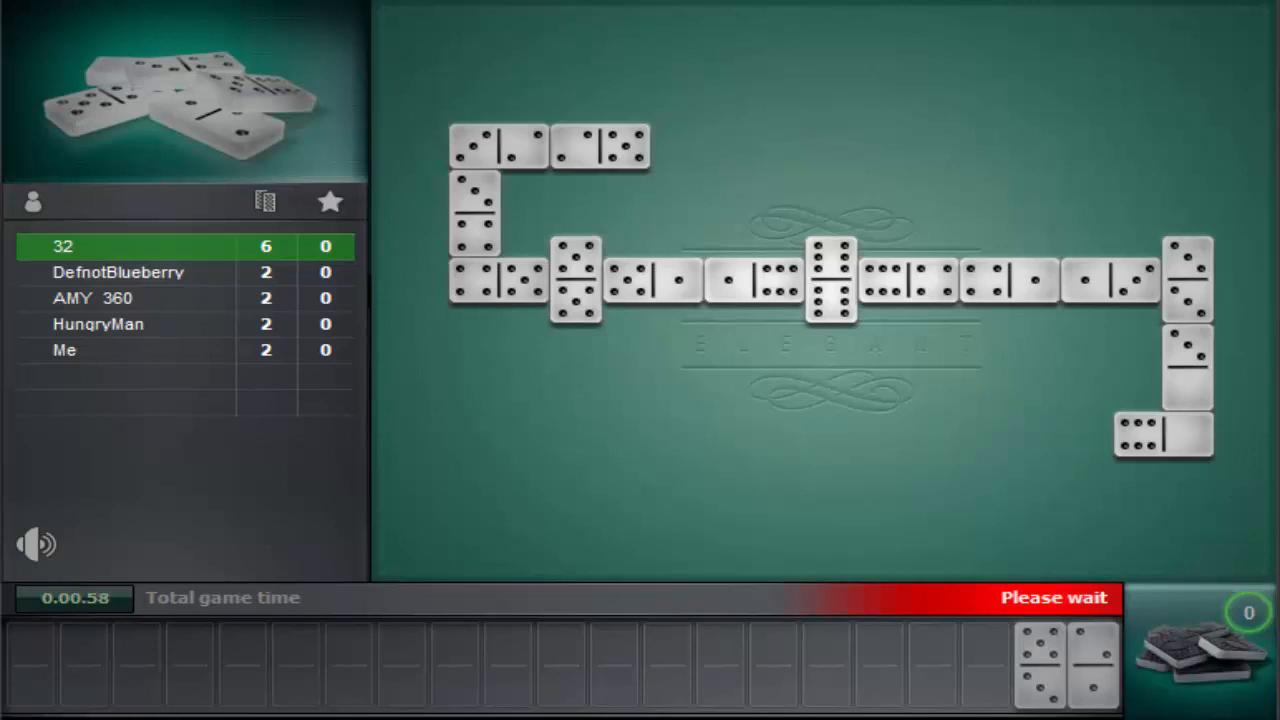
mouse_move(1028, 214)
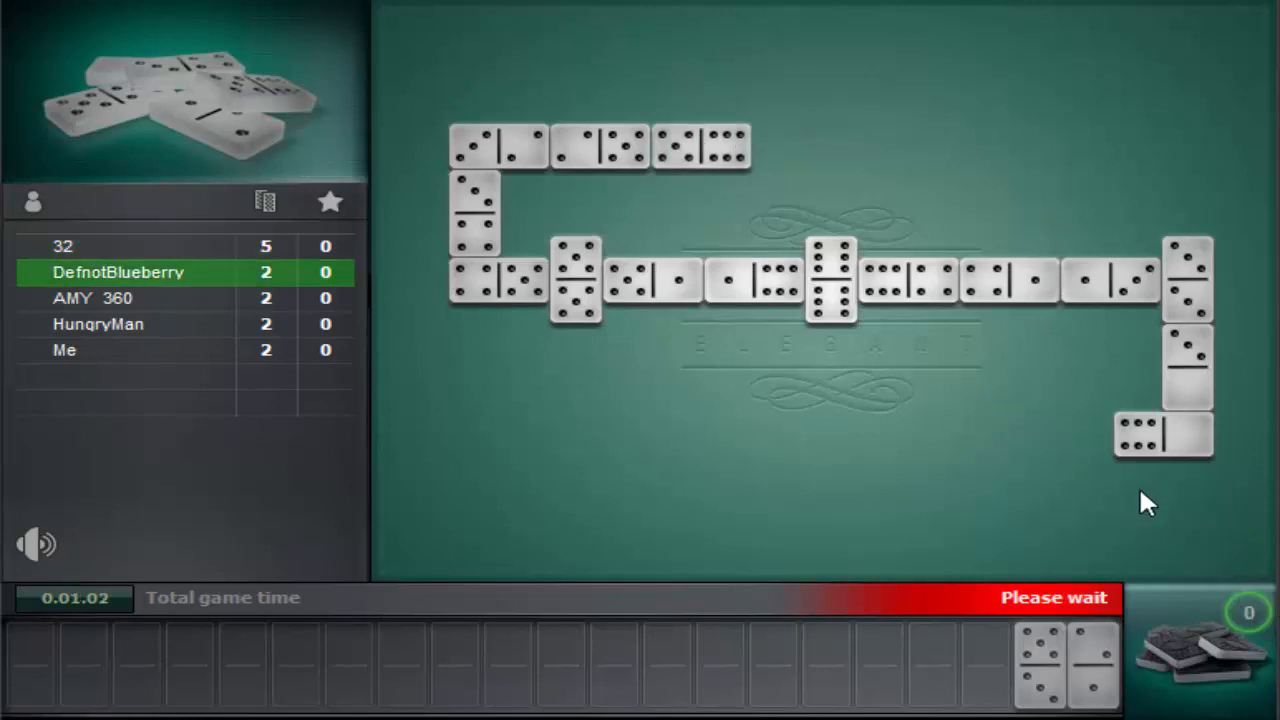
mouse_move(1140, 497)
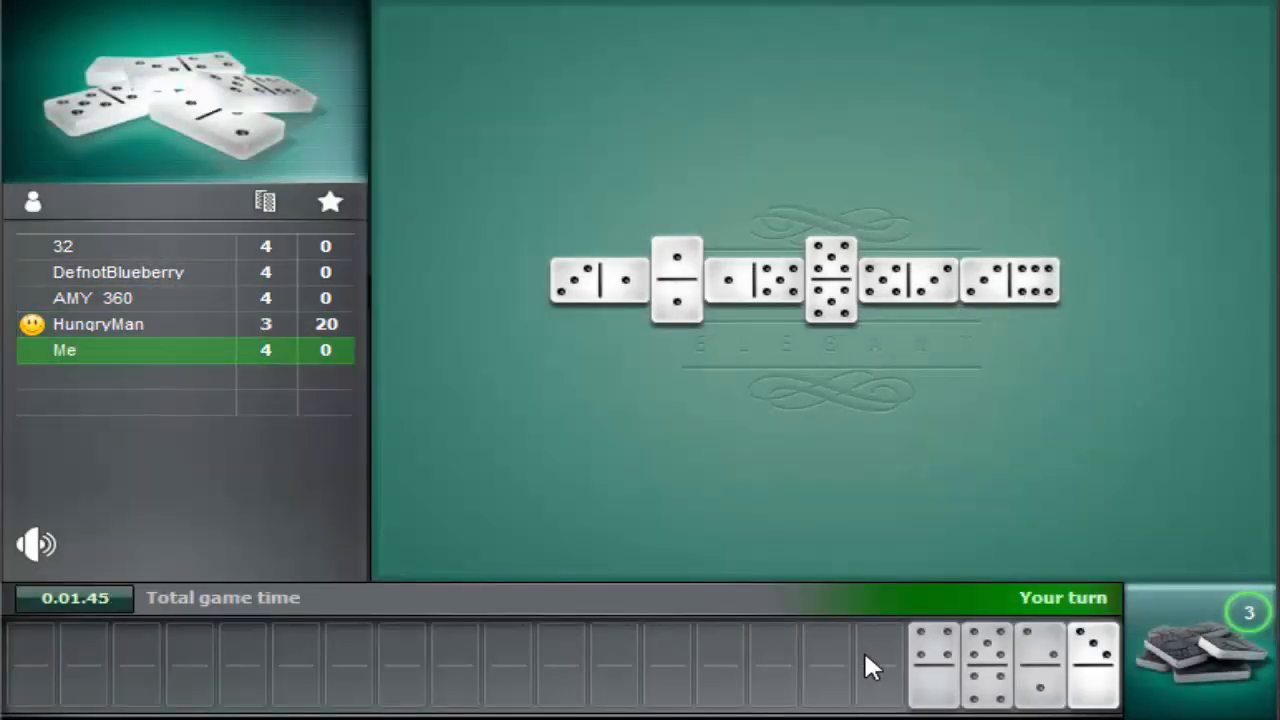
mouse_move(1100, 695)
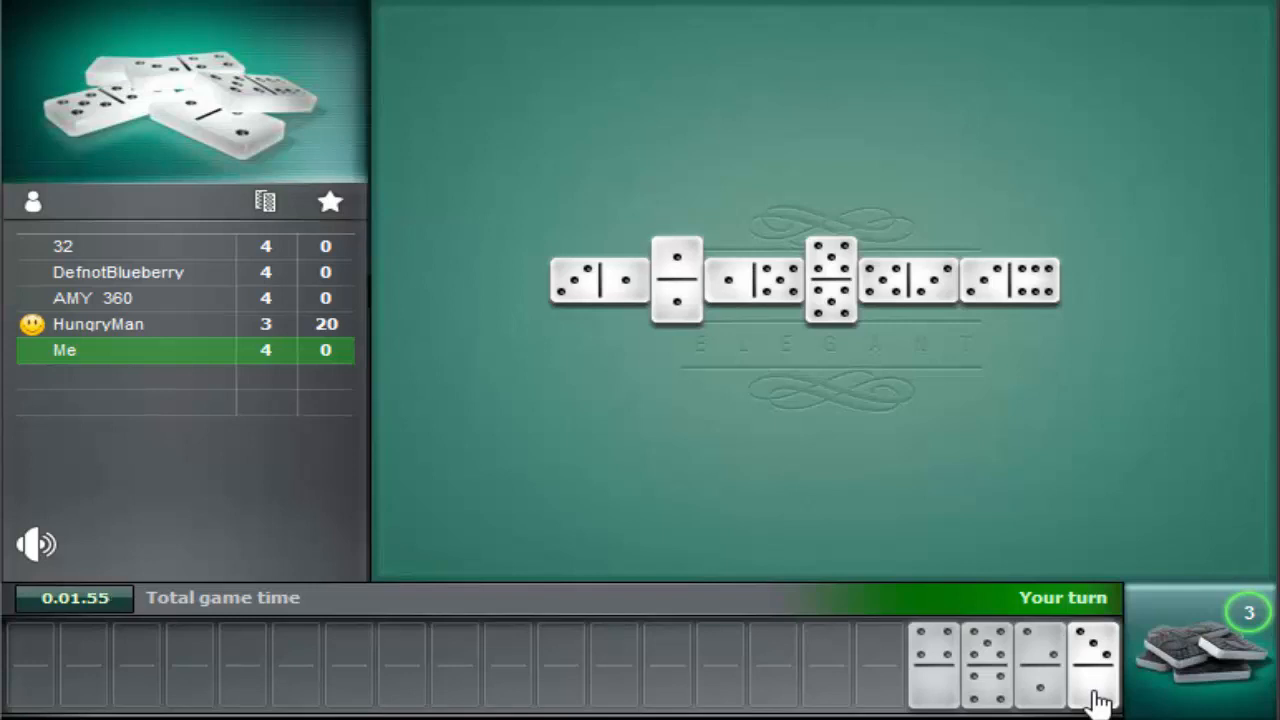
Play the final two tiles onto the winding chain, emptying the hand for 40 points.
click(1093, 665)
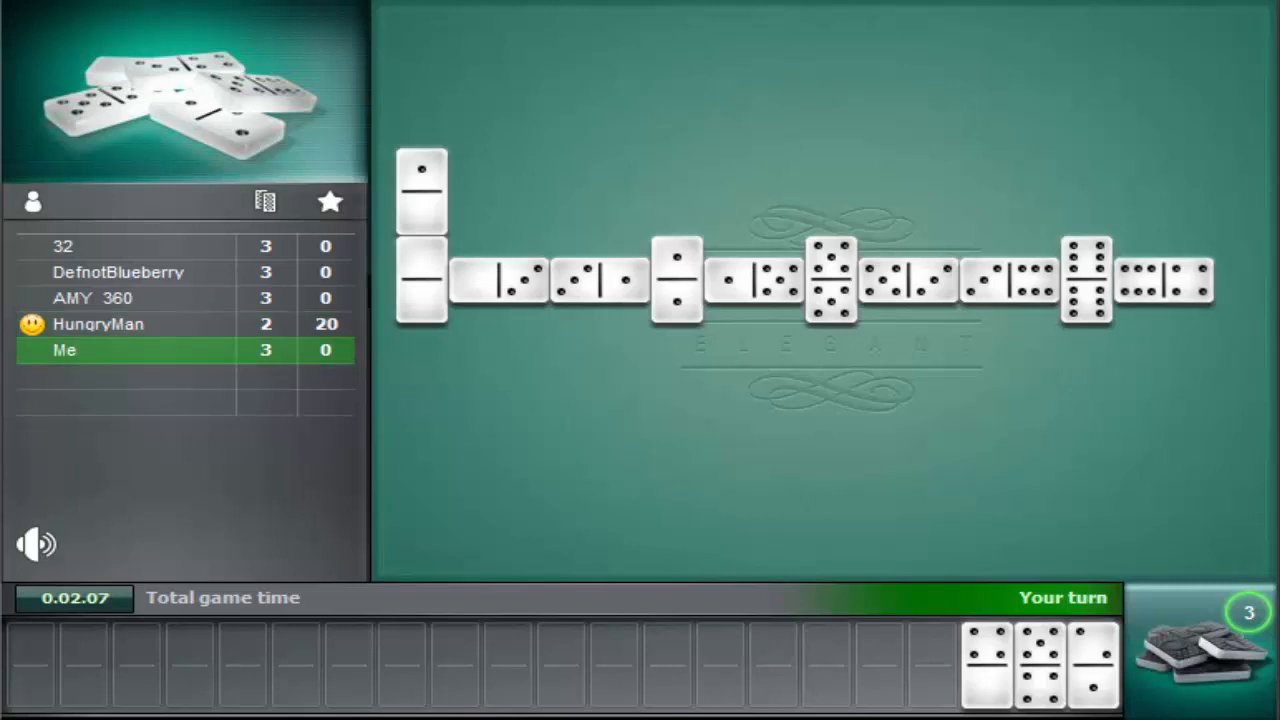
mouse_move(950, 678)
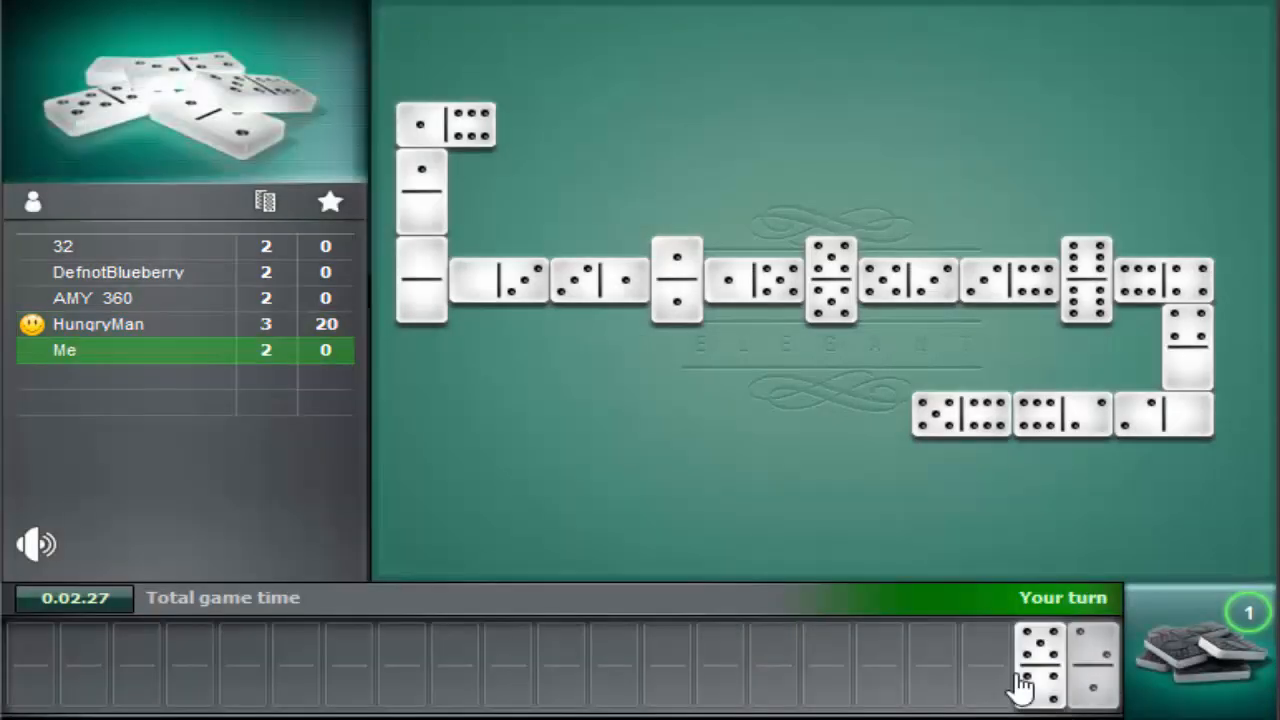
click(1038, 660)
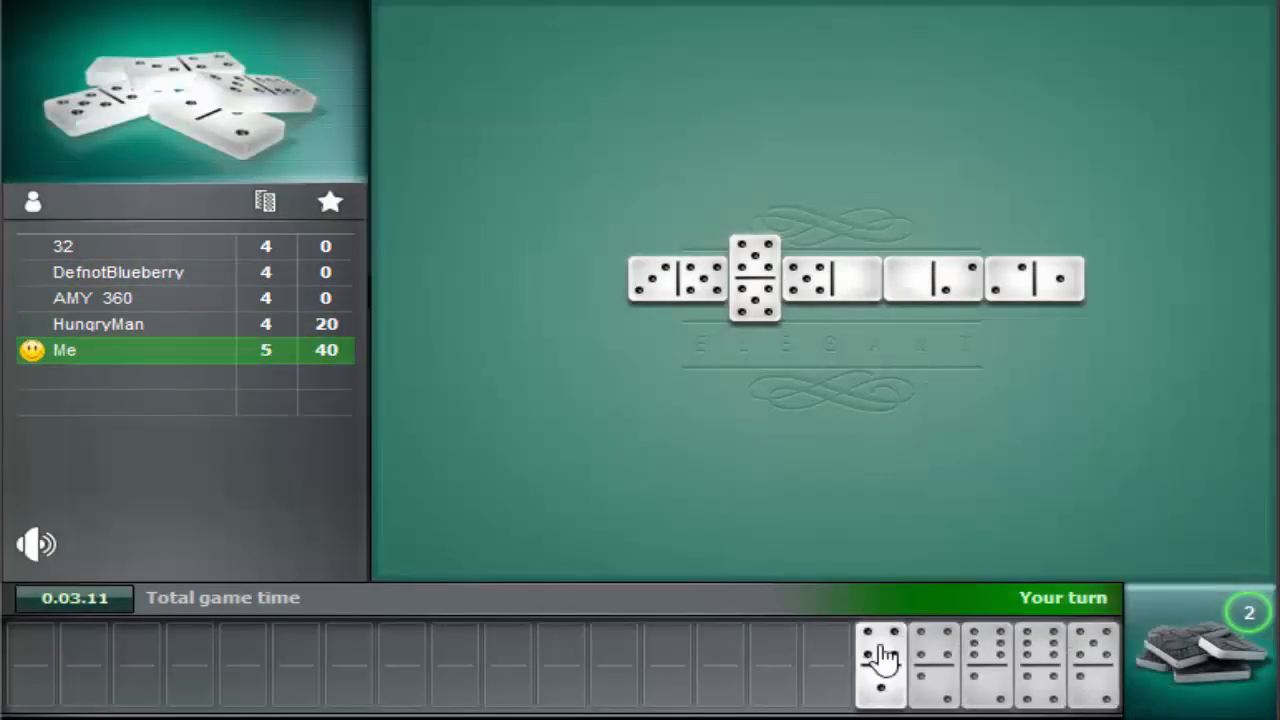
click(880, 663)
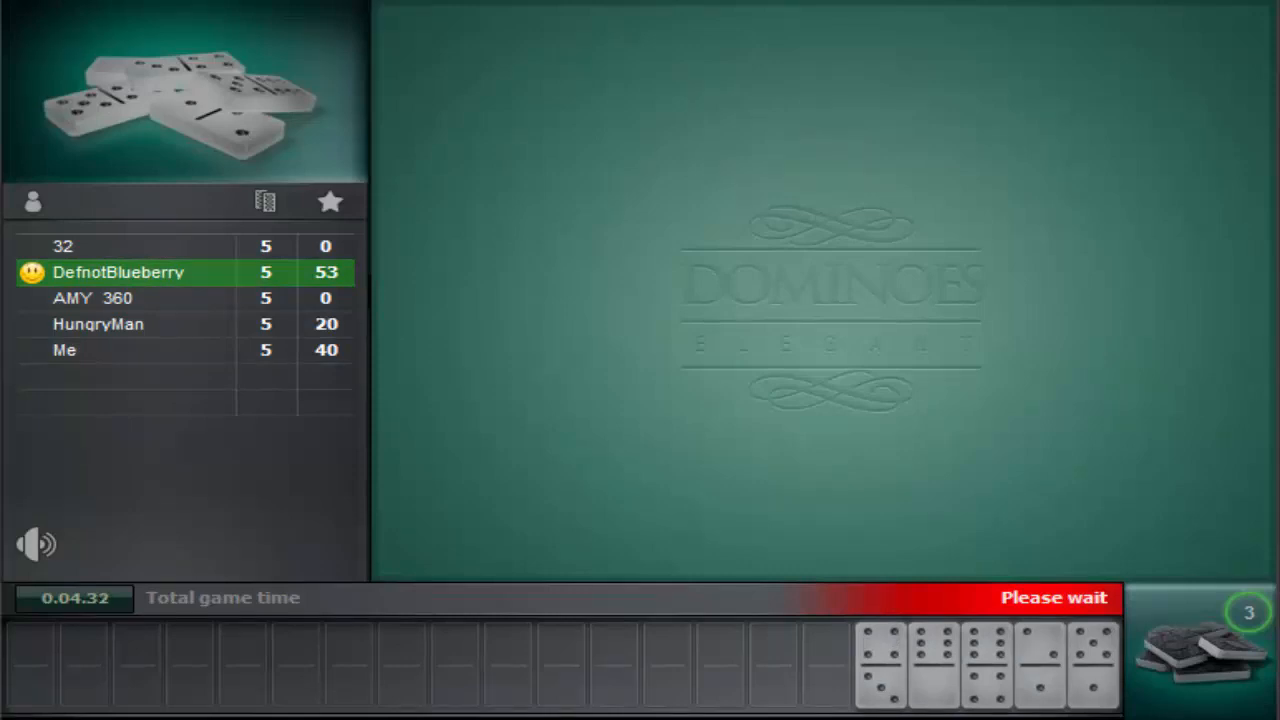
mouse_move(1203, 400)
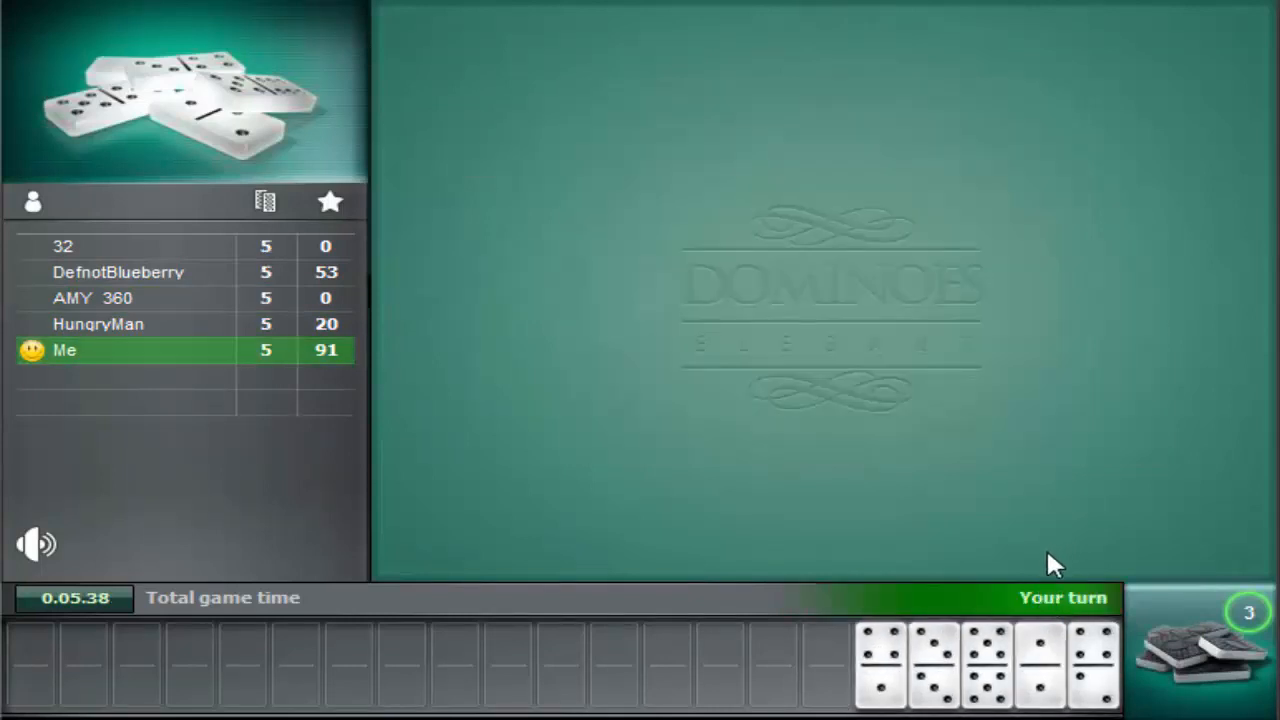
mouse_move(1042, 583)
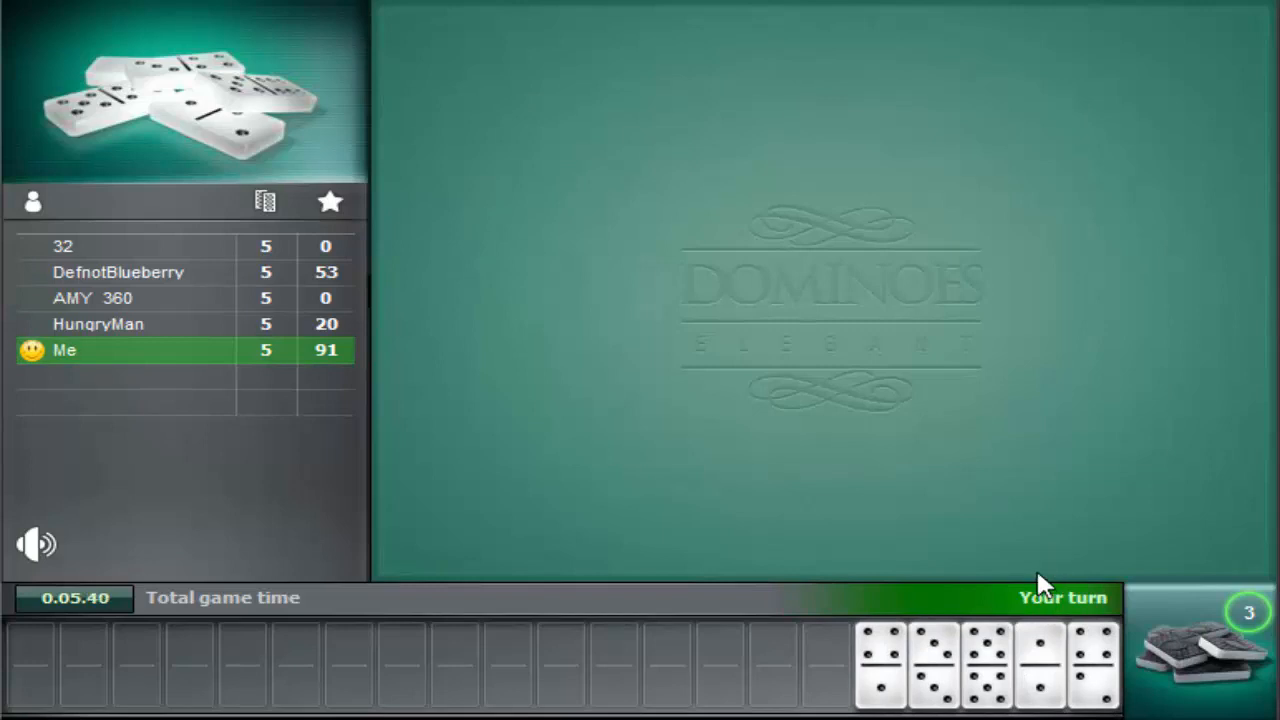
Play a domino from your hand as the round's opening tile.
click(879, 660)
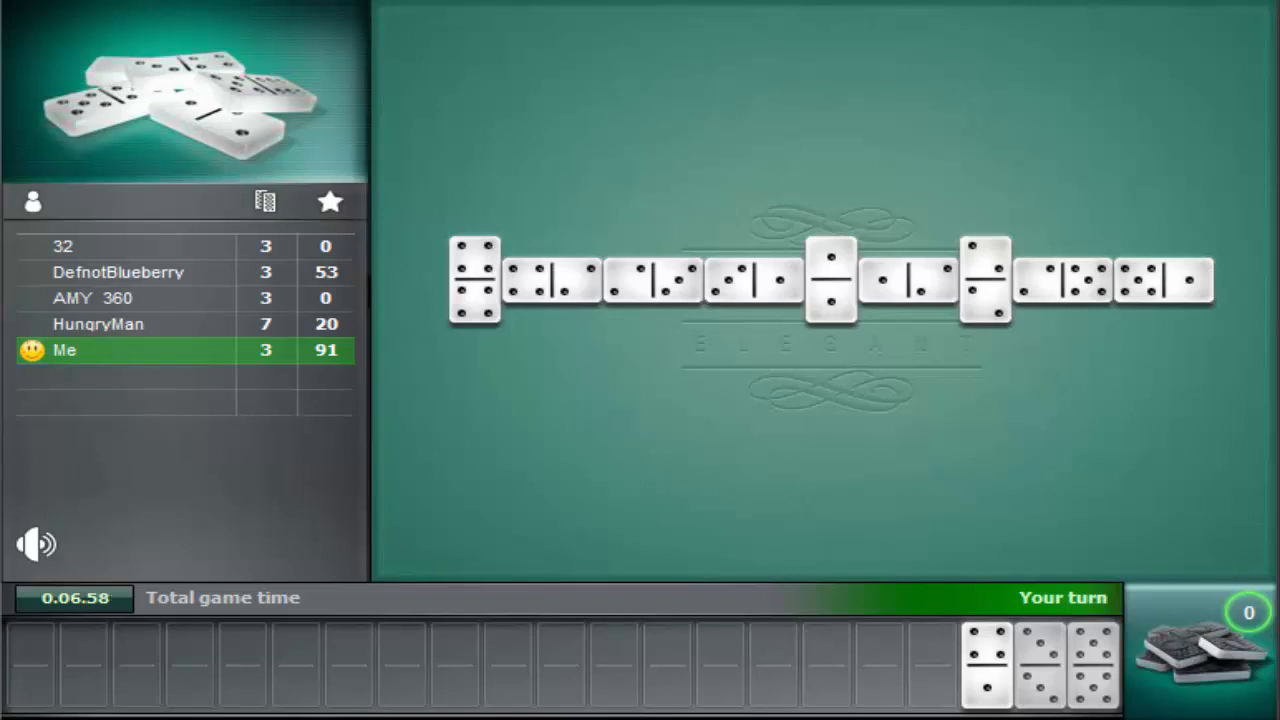
Add a matching domino to an open chain end as Opponent 32 reaches 61.
click(987, 663)
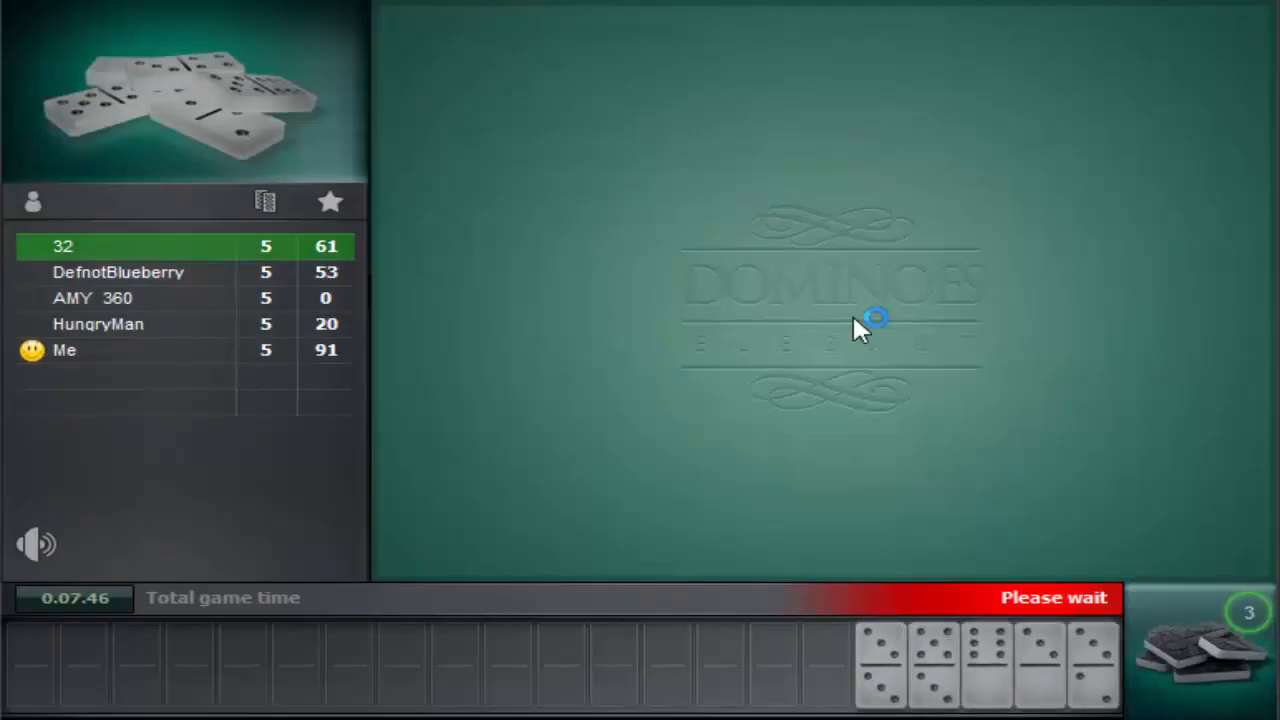
mouse_move(1108, 612)
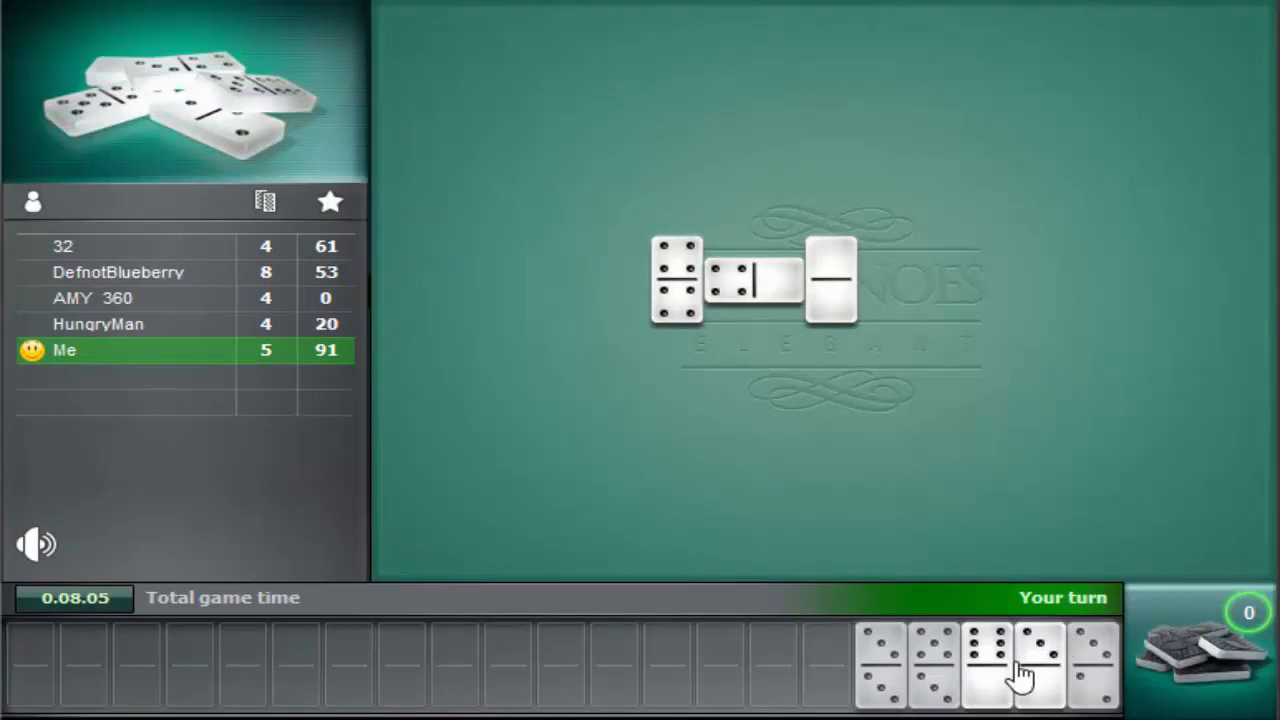
mouse_move(1035, 685)
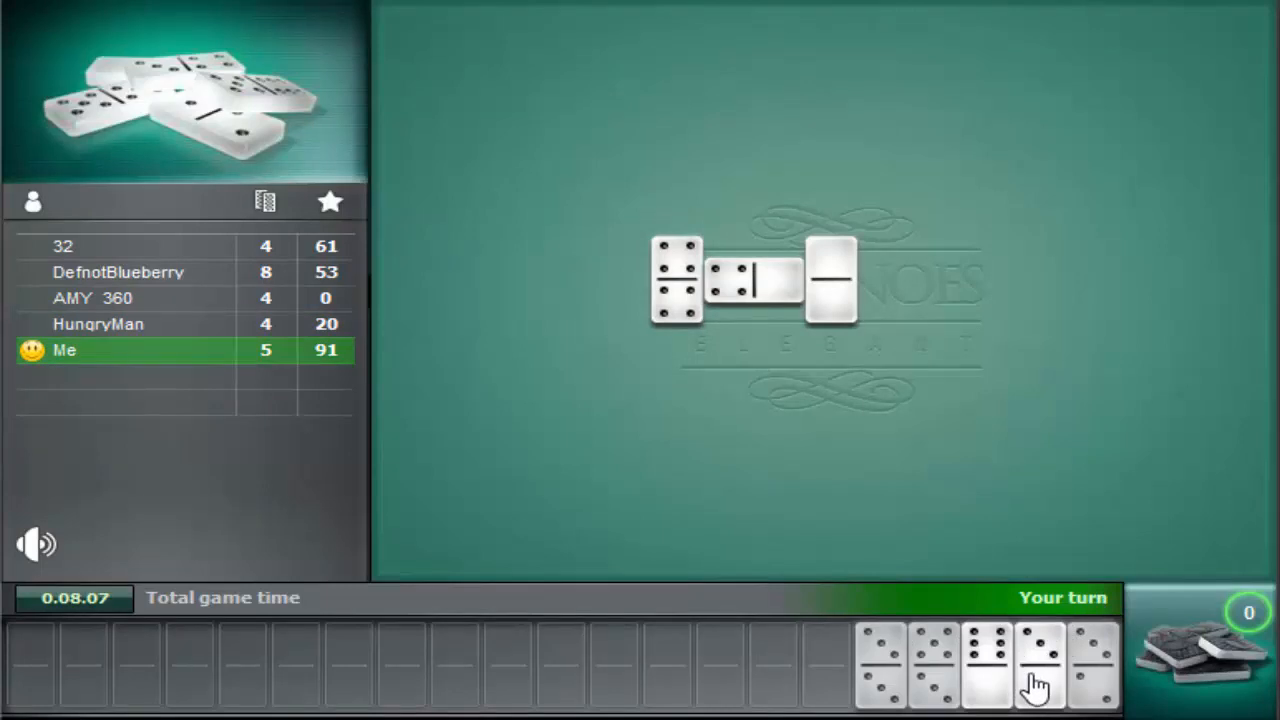
Play a domino and let the round finish, HungryMan reaching 81 points.
click(1040, 665)
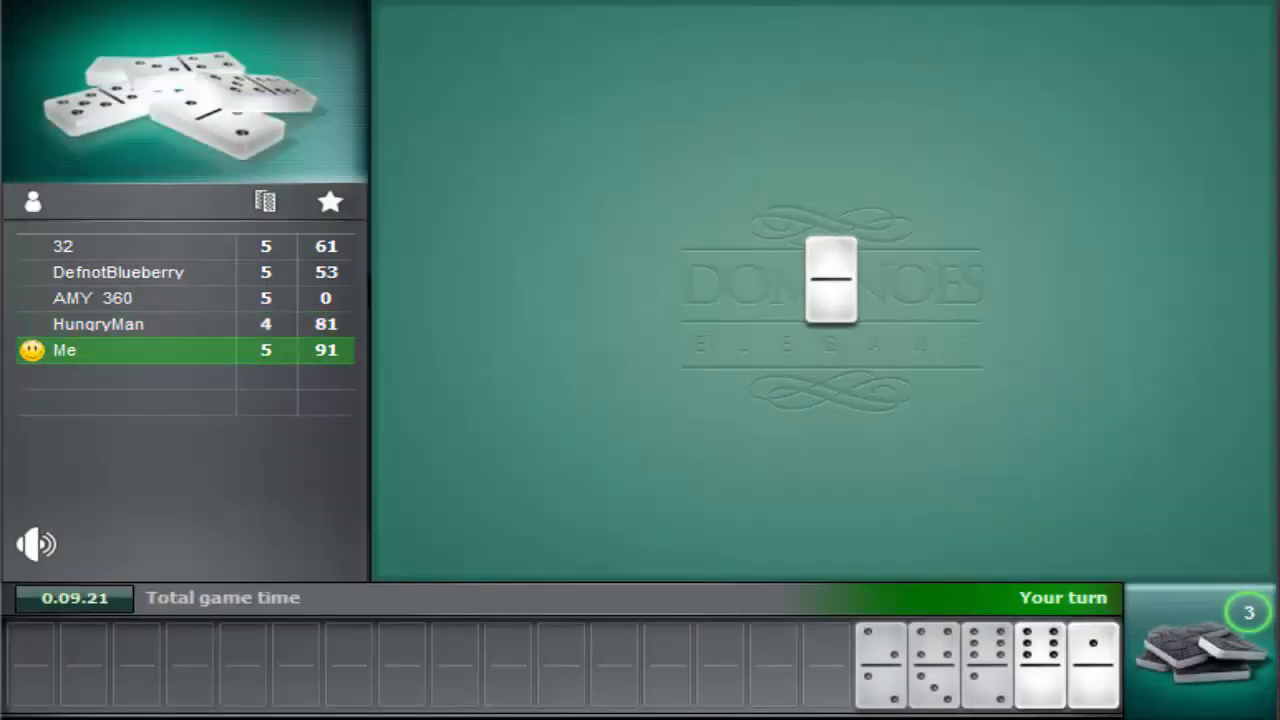
mouse_move(1090, 688)
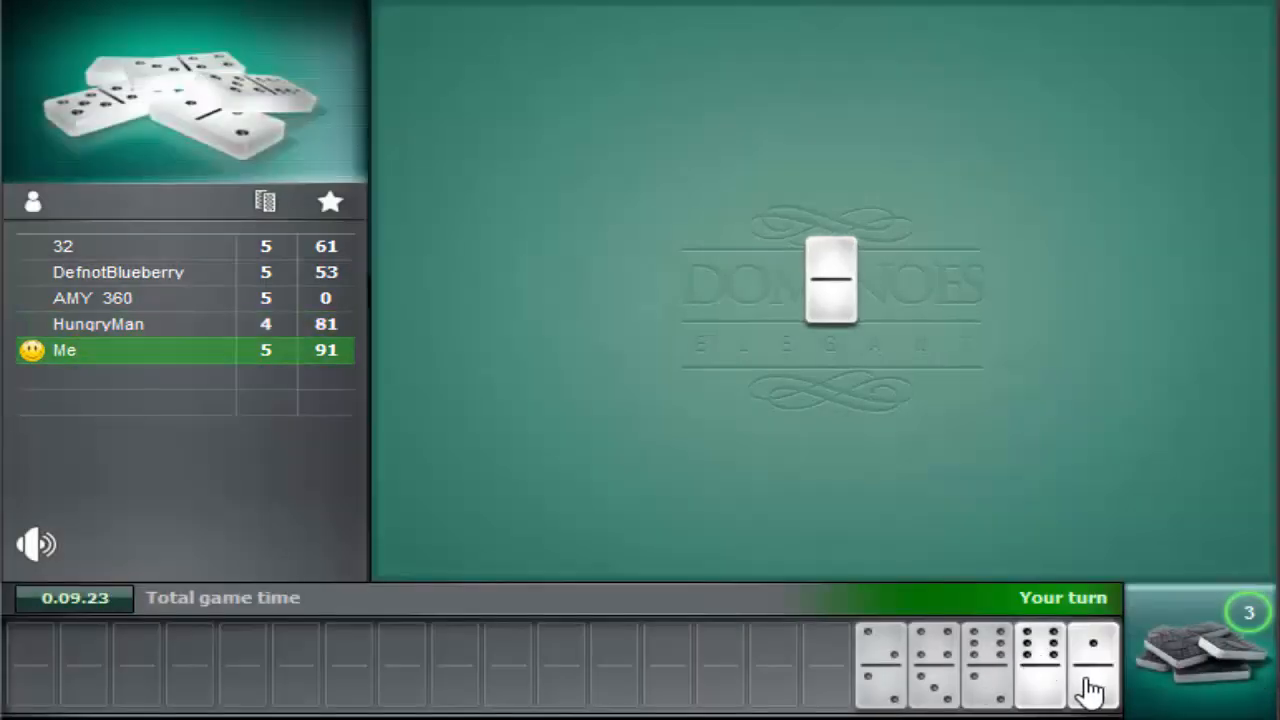